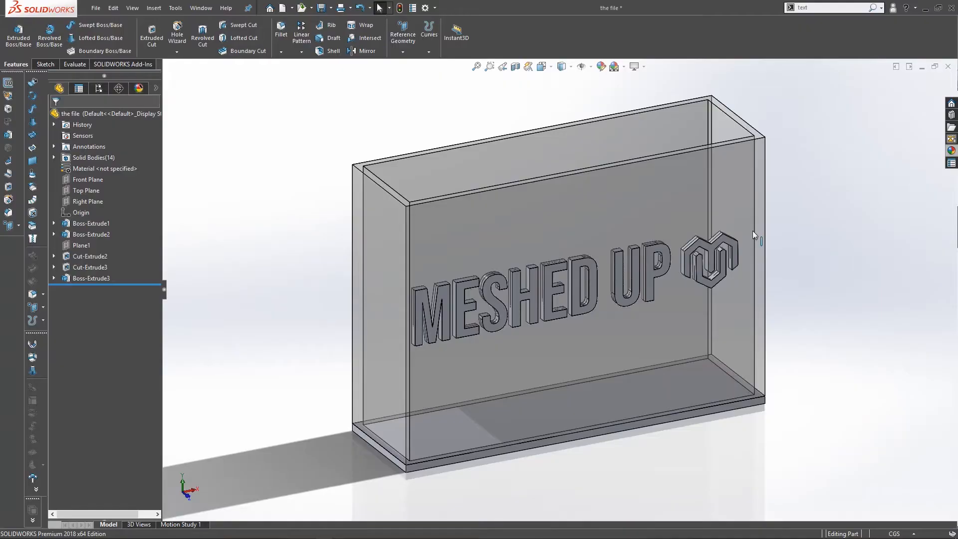
{"action": "mouse_move", "coordinate": [753, 234]}
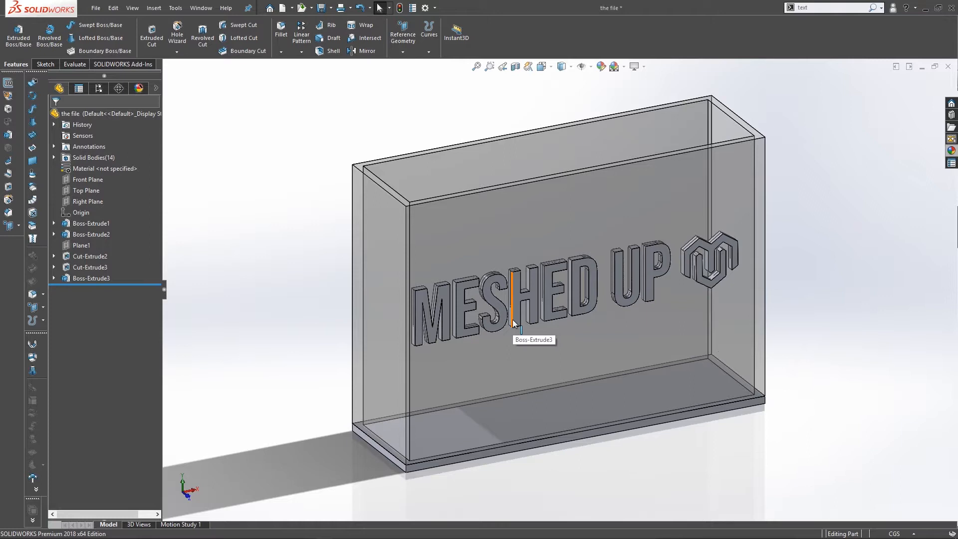
{"action": "mouse_move", "coordinate": [563, 293]}
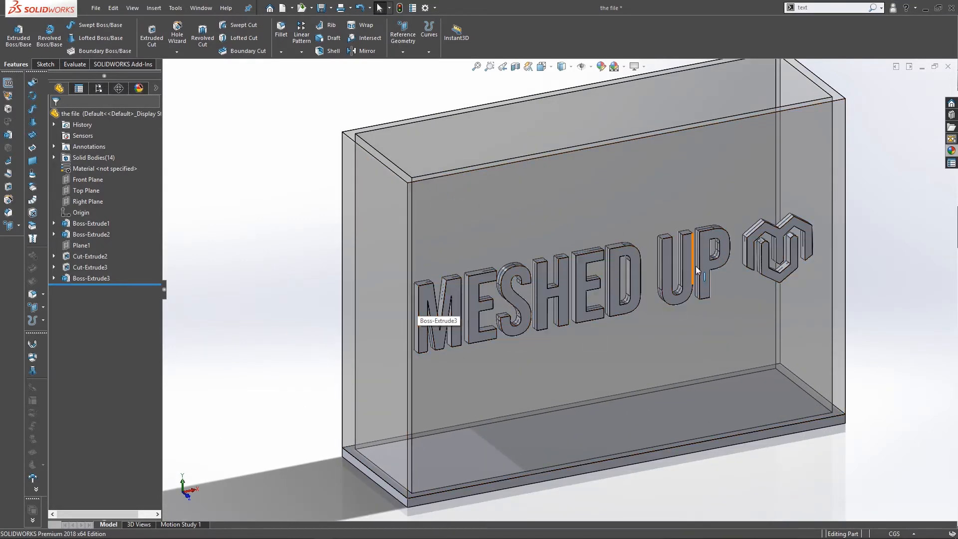
{"action": "mouse_move", "coordinate": [764, 241]}
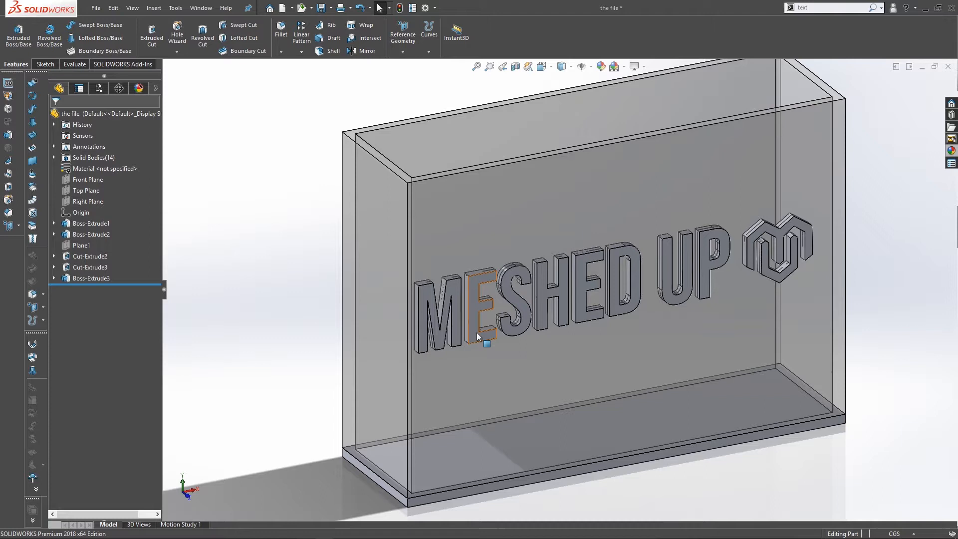
{"action": "mouse_move", "coordinate": [429, 300]}
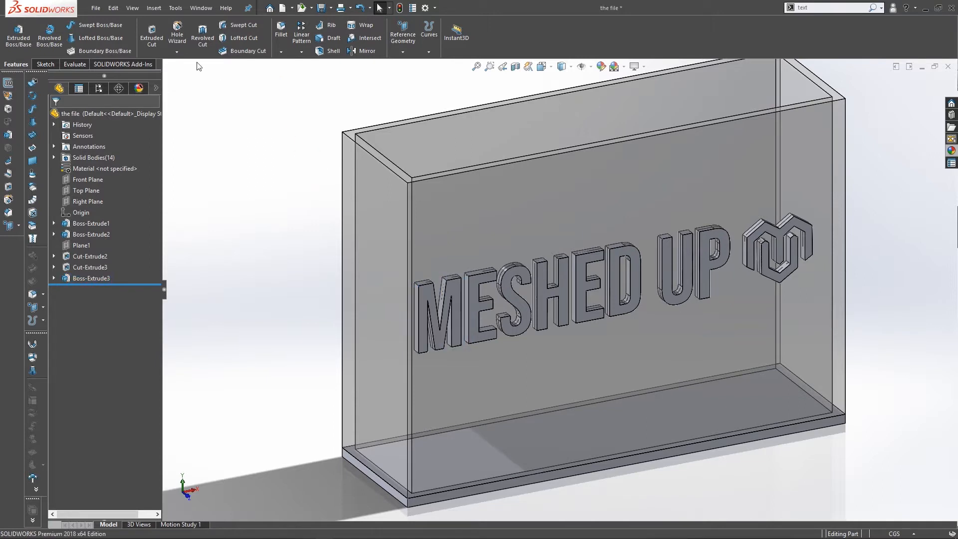
Start a new SOLIDWORKS part document
{"action": "left_click", "coordinate": [274, 7]}
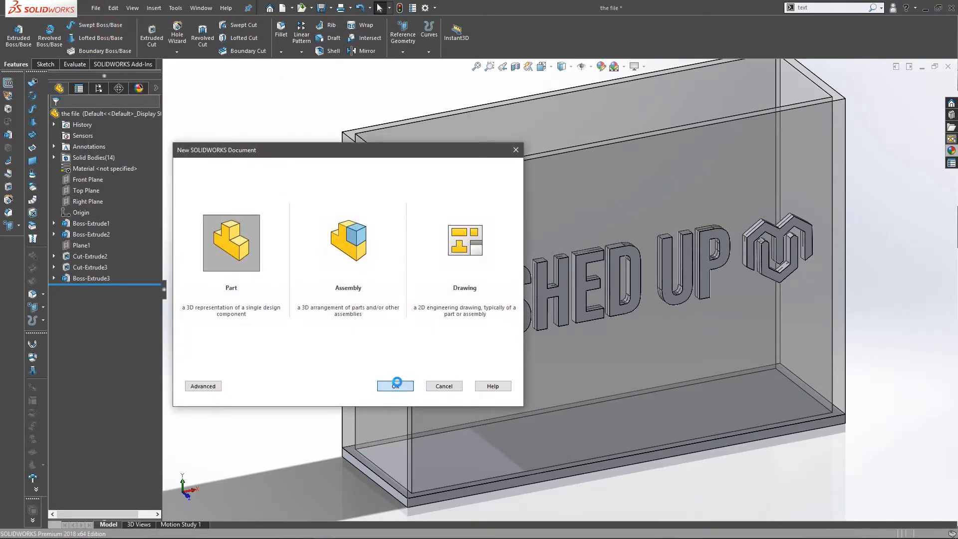
{"action": "left_click", "coordinate": [395, 385]}
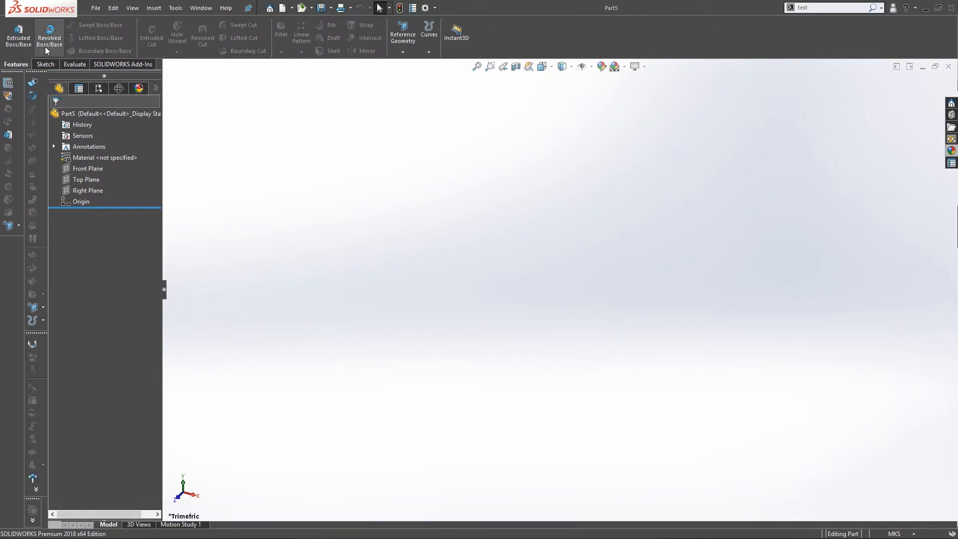
Sketch a 100 by 30 corner rectangle on the Top Plane as the base outline
{"action": "left_click", "coordinate": [44, 64]}
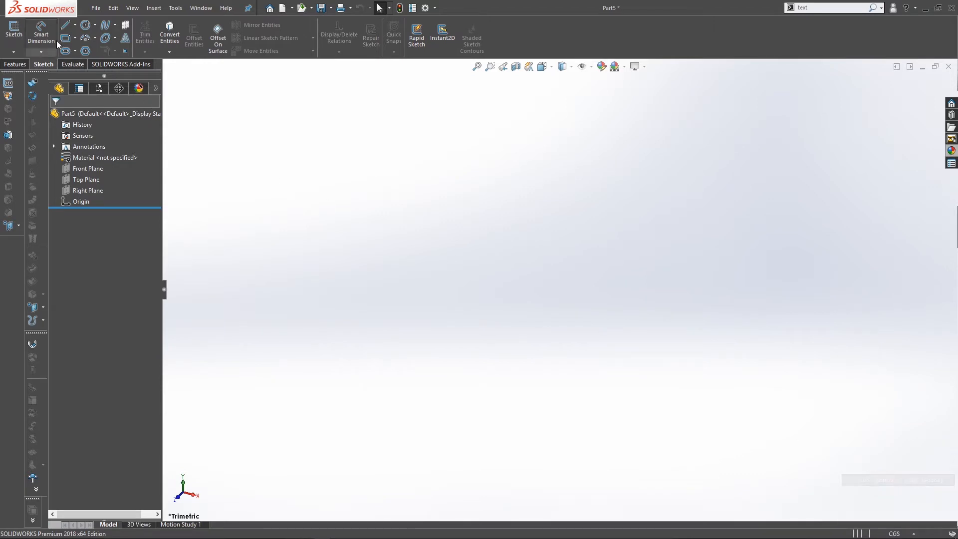
{"action": "left_click", "coordinate": [12, 28]}
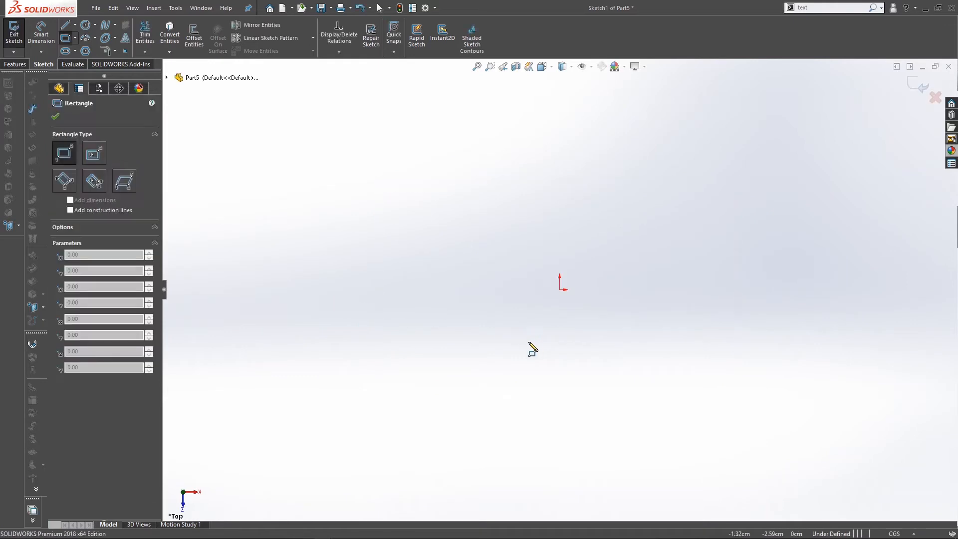
{"action": "left_click_drag", "start_coordinate": [562, 288], "coordinate": [763, 243]}
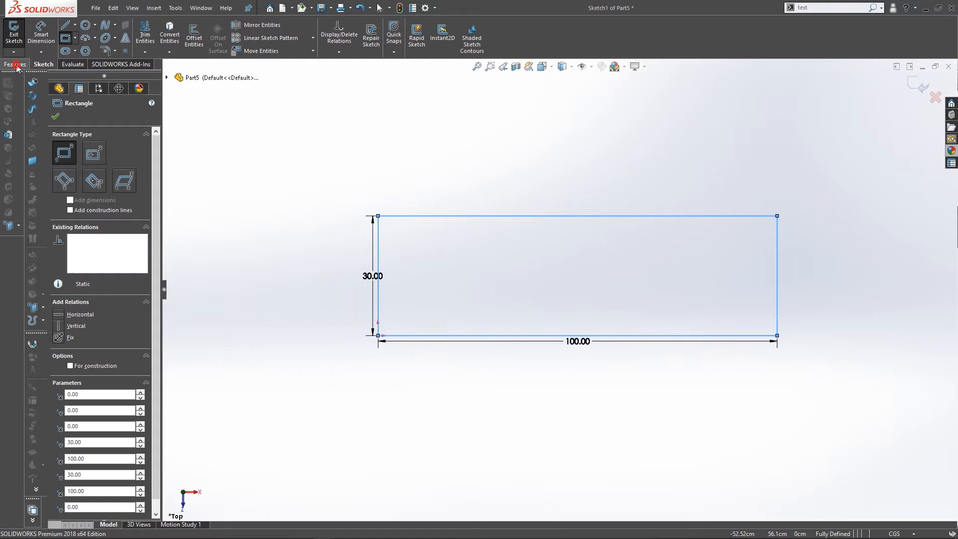
Extrude the rectangle into a thin solid slab with Extruded Boss/Base
{"action": "left_click", "coordinate": [15, 64]}
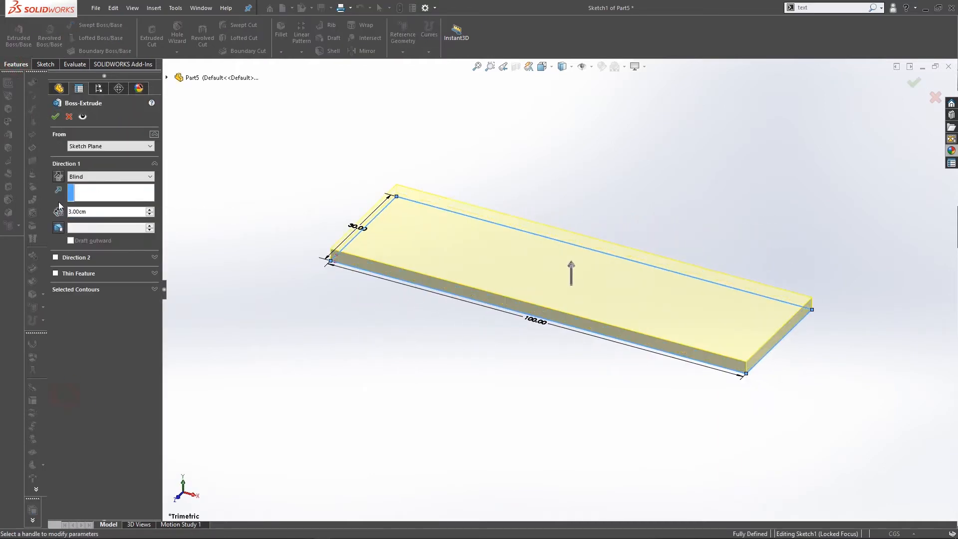
{"action": "left_click", "coordinate": [54, 116]}
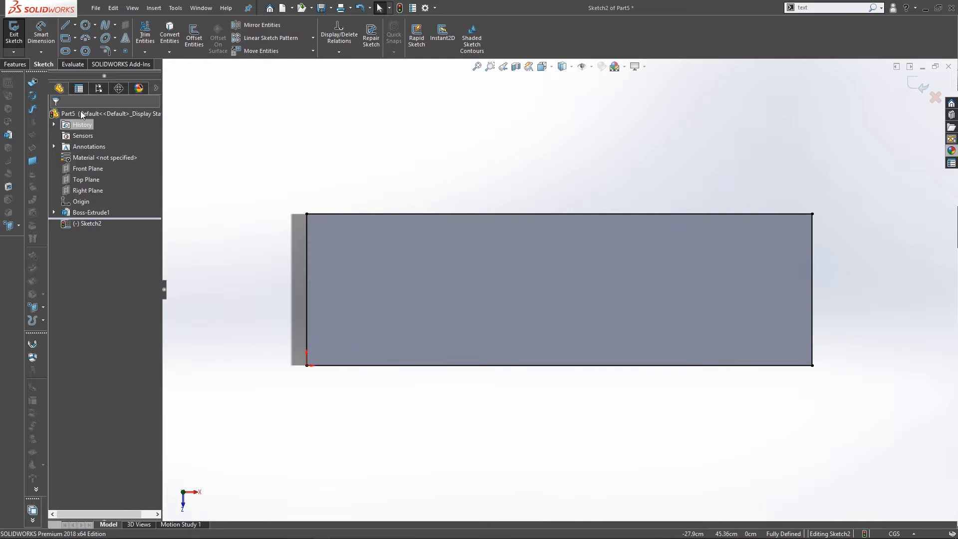
{"action": "mouse_move", "coordinate": [169, 32]}
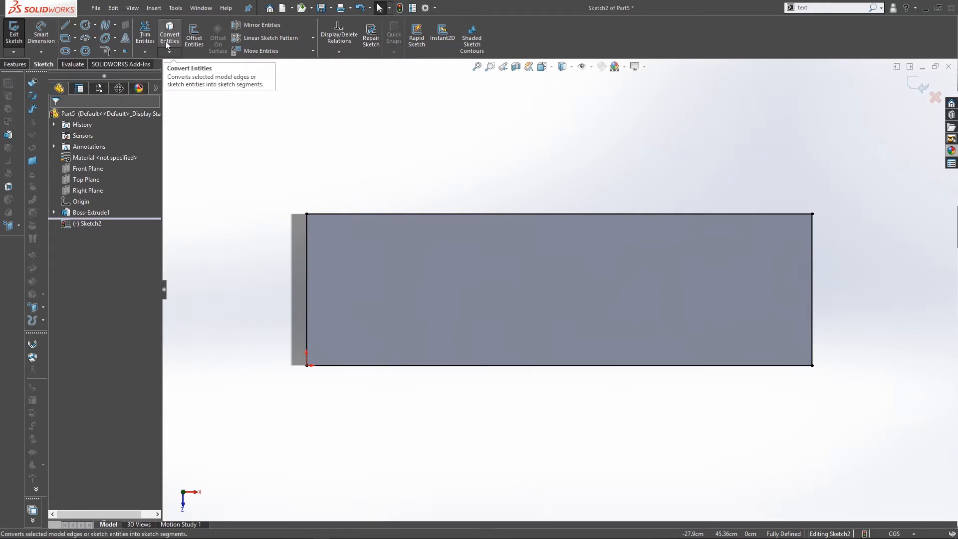
Convert the slab's top edges and offset them 2 cm inward, reversed, for the wall outline
{"action": "left_click", "coordinate": [194, 34]}
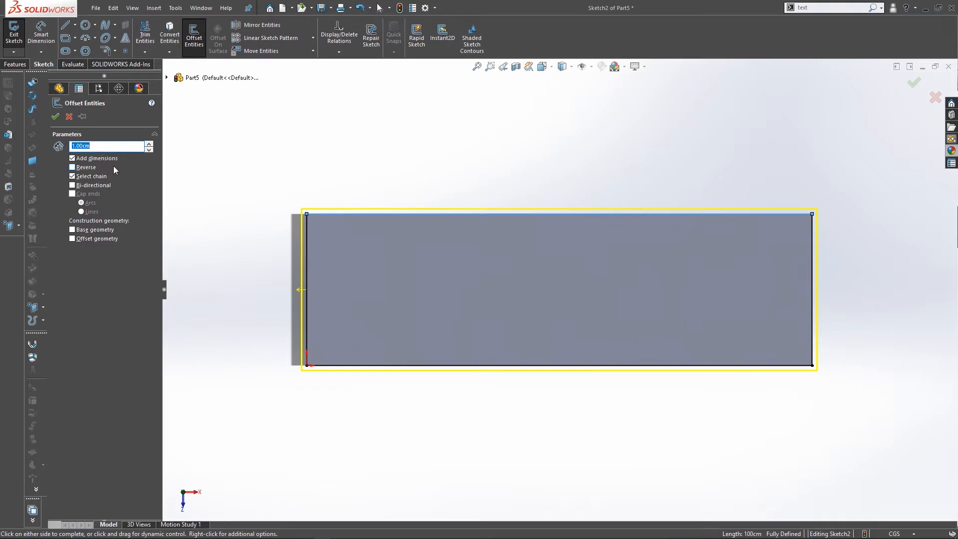
{"action": "left_click", "coordinate": [72, 167]}
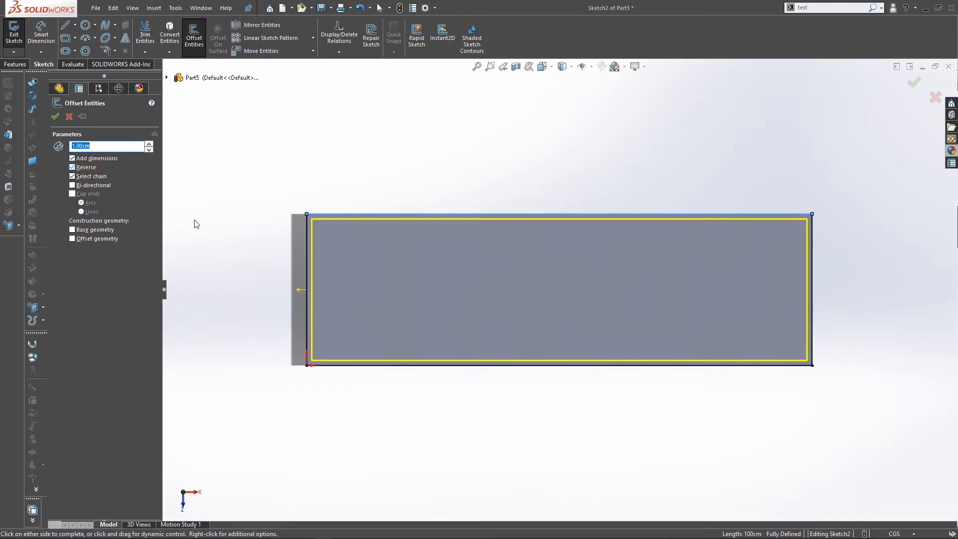
{"action": "type", "text": "2"}
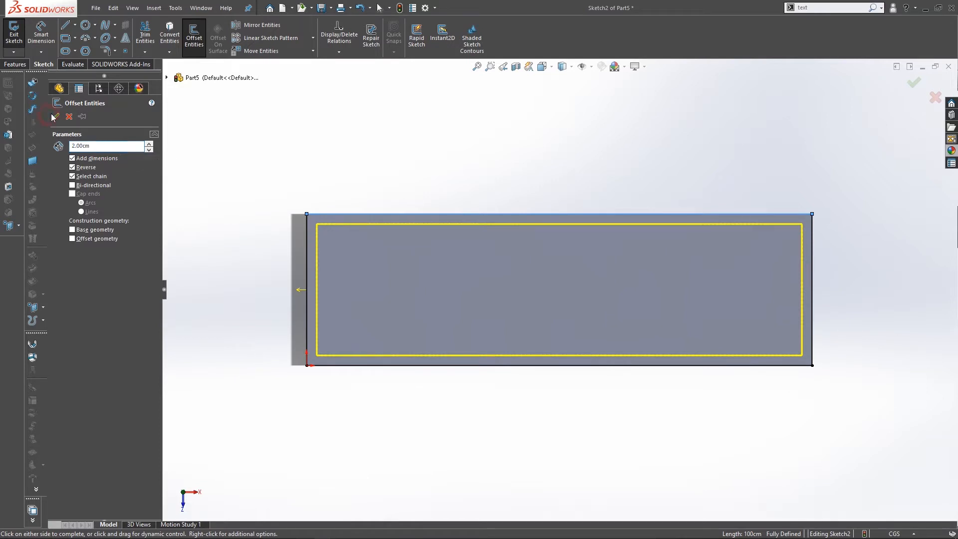
{"action": "left_click", "coordinate": [54, 116]}
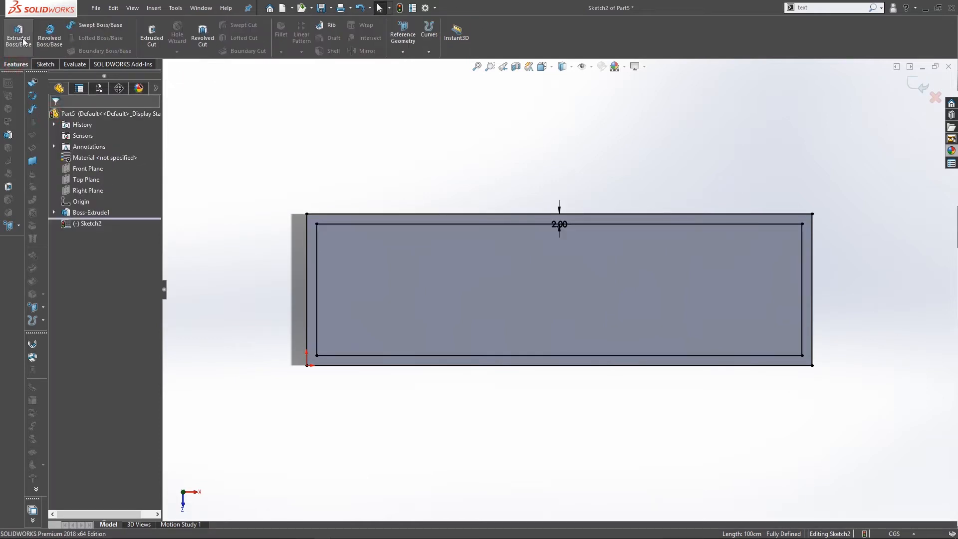
Extrude the wall ring 70 cm upward with Merge result to form the open-top box
{"action": "left_click", "coordinate": [18, 34]}
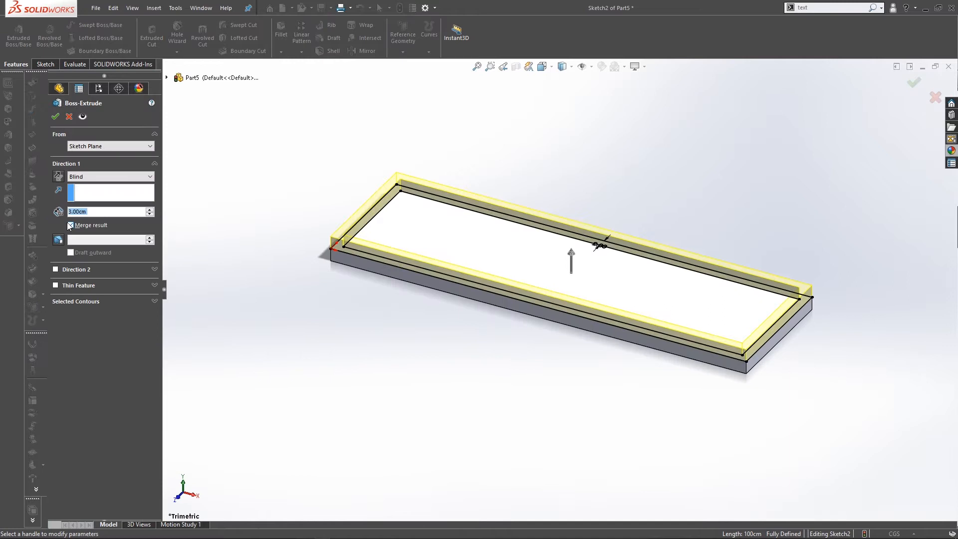
{"action": "type", "text": "7d"}
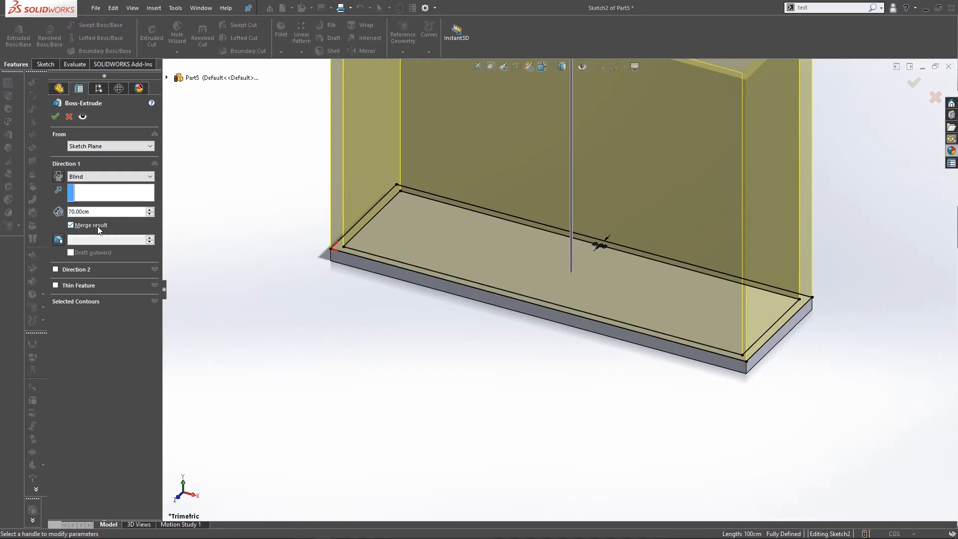
{"action": "left_click", "coordinate": [54, 115]}
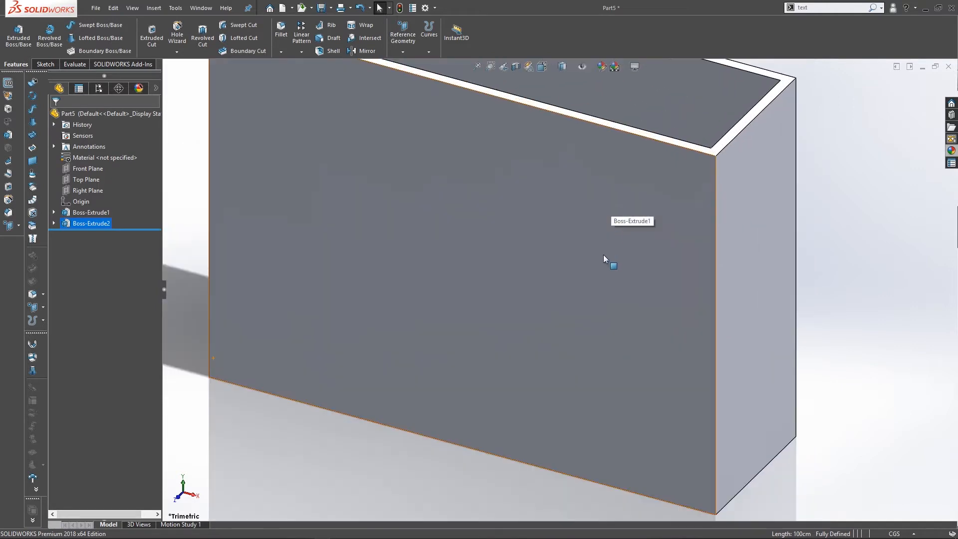
{"action": "mouse_move", "coordinate": [563, 254]}
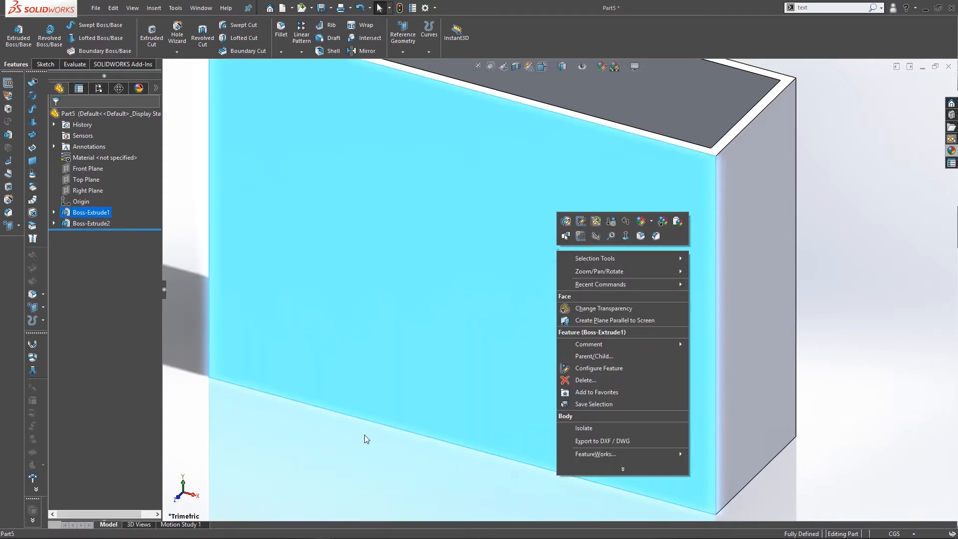
Create reference Plane1 offset 10 cm from the box's front face
{"action": "left_click", "coordinate": [403, 28]}
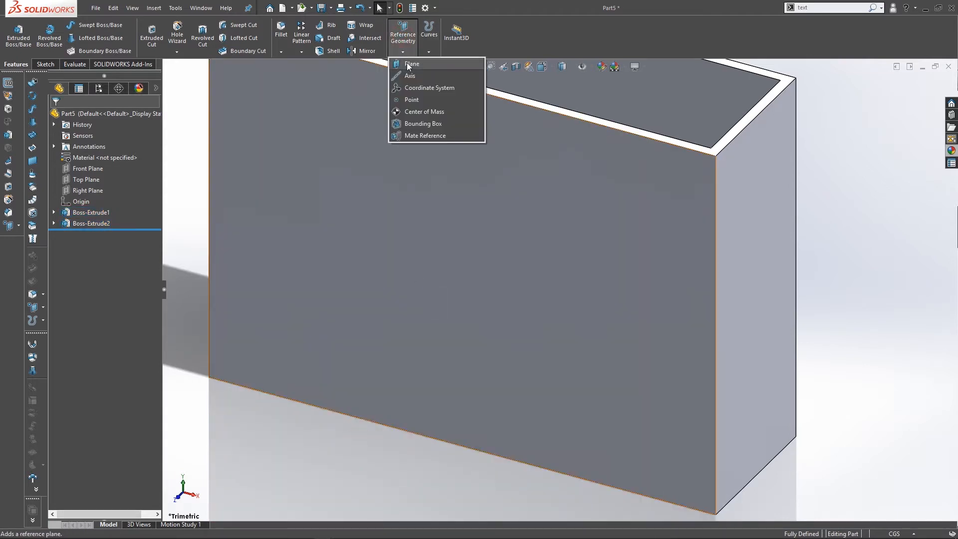
{"action": "left_click", "coordinate": [412, 64]}
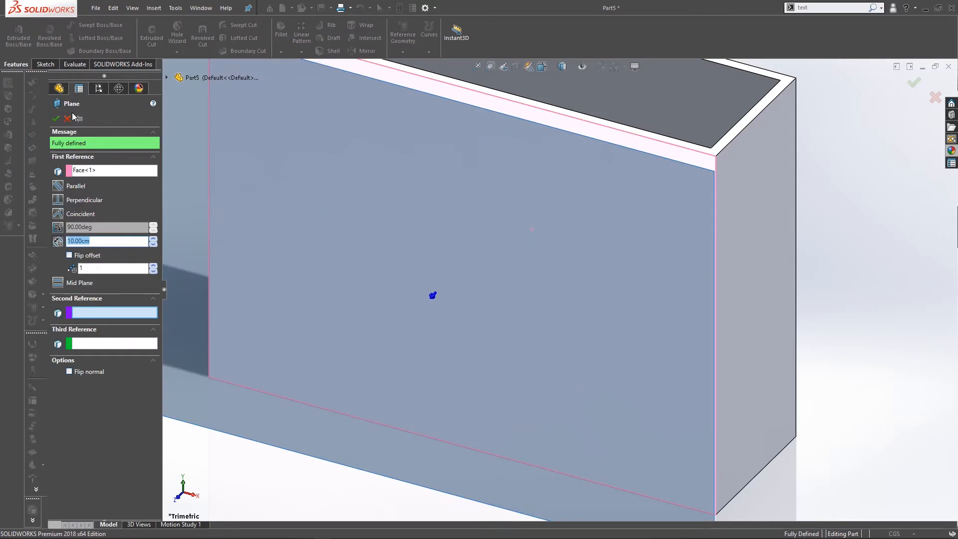
{"action": "left_click", "coordinate": [56, 117]}
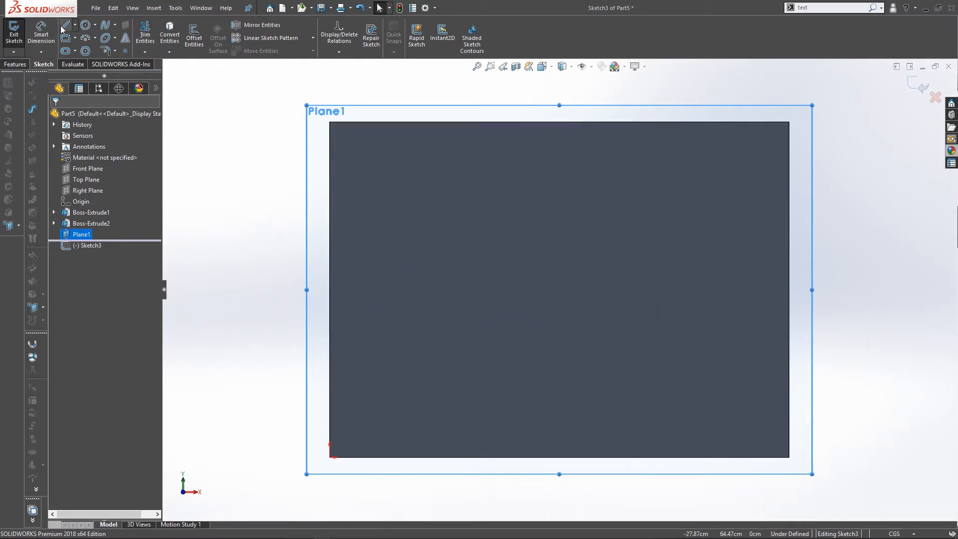
Show the rendered fiery MESHED UP box image in Photos
{"action": "left_click", "coordinate": [64, 26]}
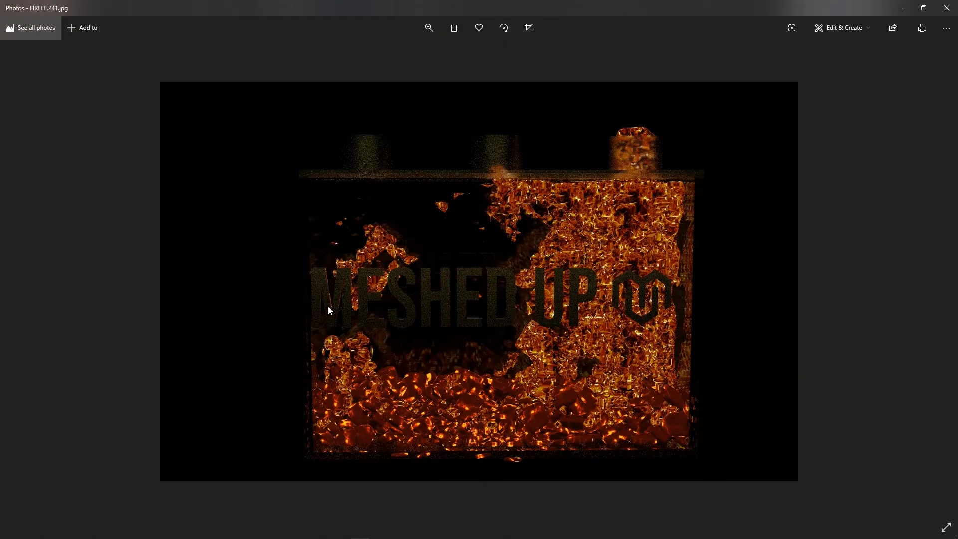
{"action": "mouse_move", "coordinate": [323, 325]}
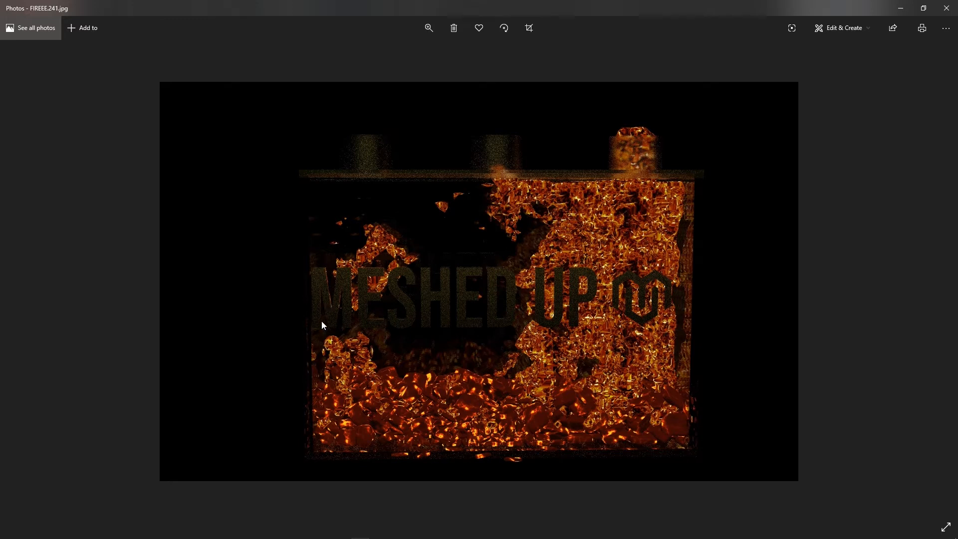
{"action": "mouse_move", "coordinate": [355, 270]}
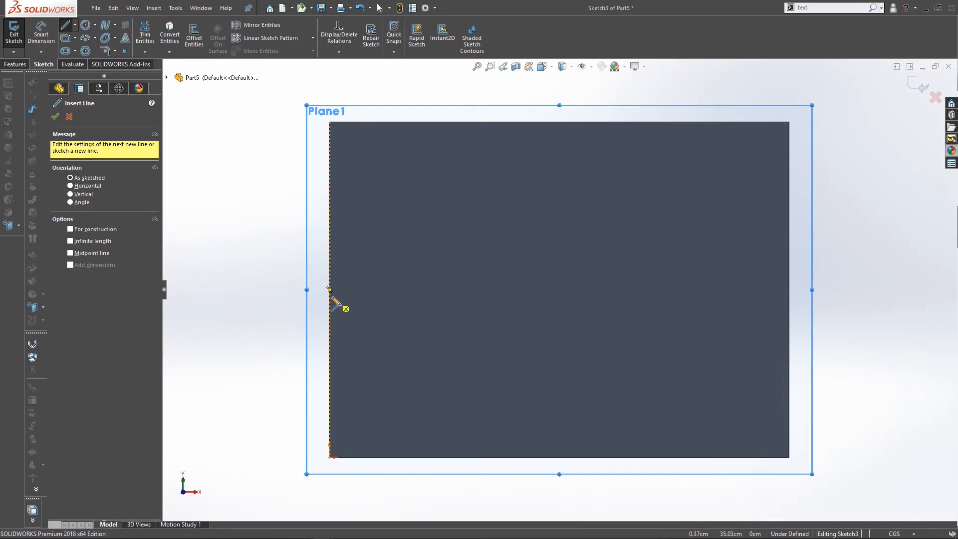
Draw a horizontal line across the front wall and relate its midpoint to the wall's top edge
{"action": "left_click_drag", "start_coordinate": [328, 290], "coordinate": [777, 307]}
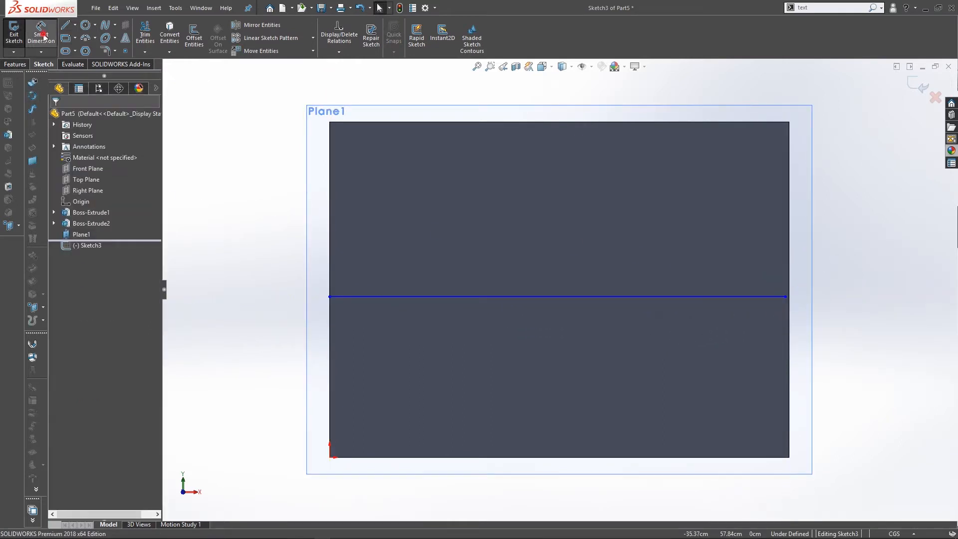
{"action": "left_click", "coordinate": [331, 55]}
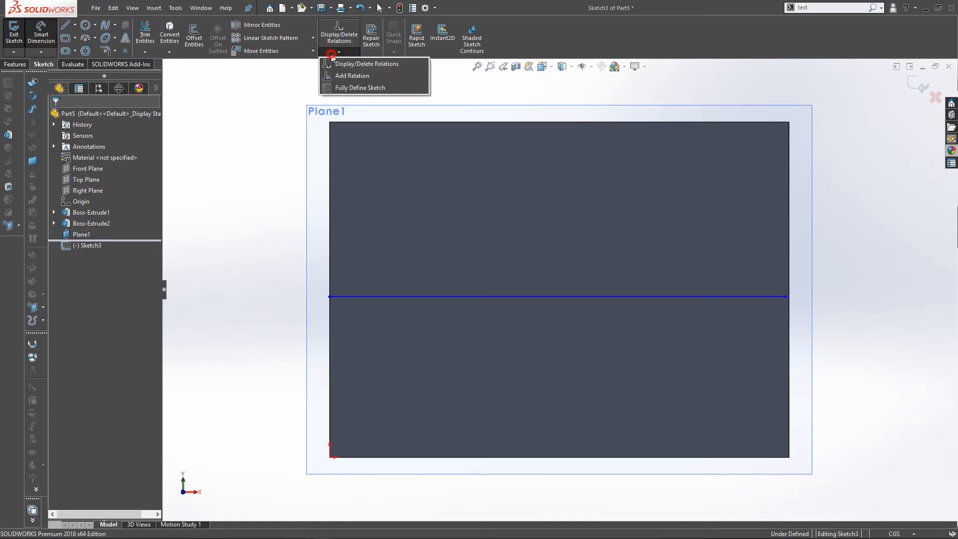
{"action": "left_click", "coordinate": [346, 76]}
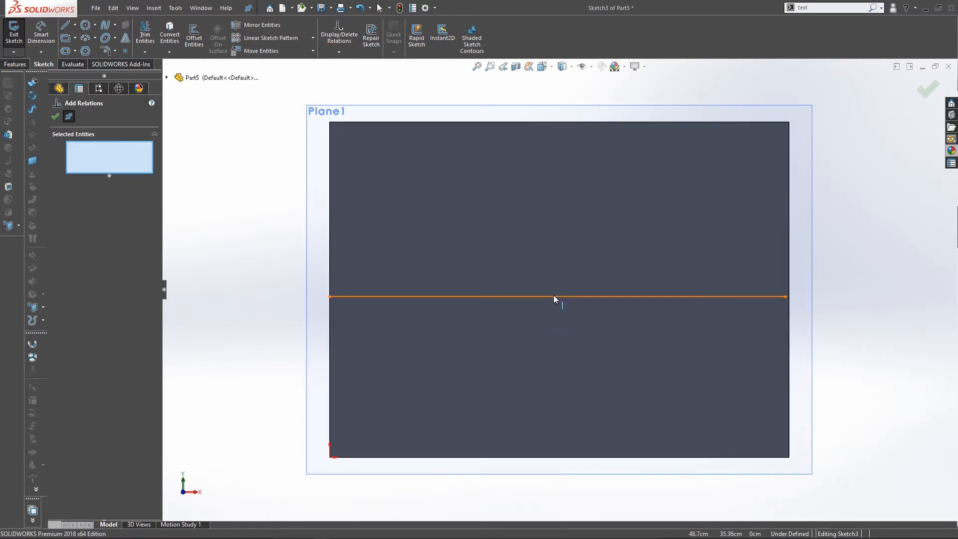
{"action": "left_click", "coordinate": [557, 295]}
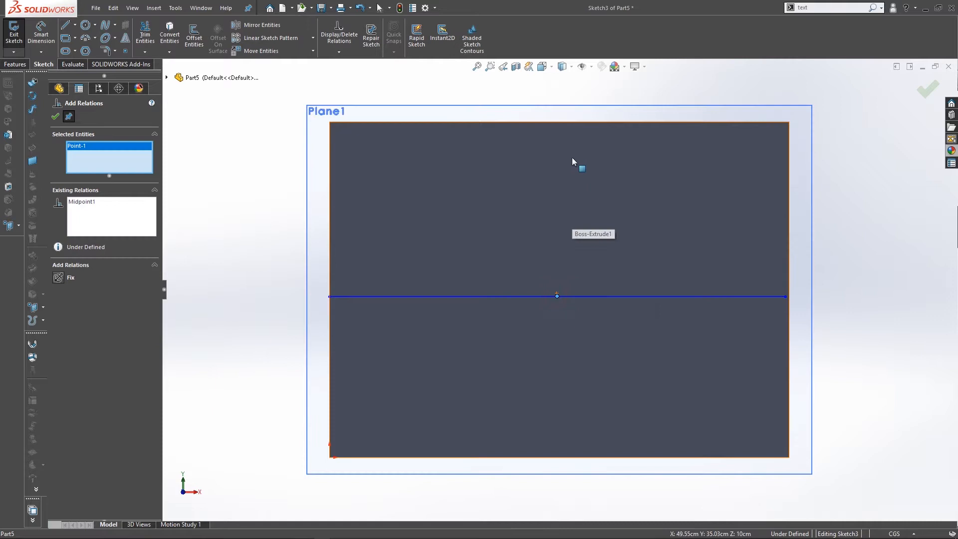
{"action": "mouse_move", "coordinate": [556, 124]}
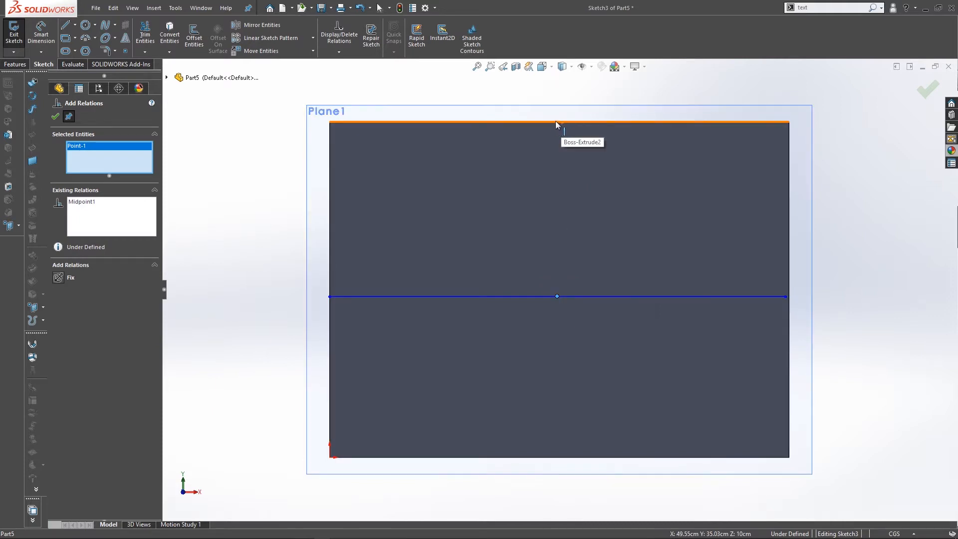
{"action": "left_click", "coordinate": [559, 124]}
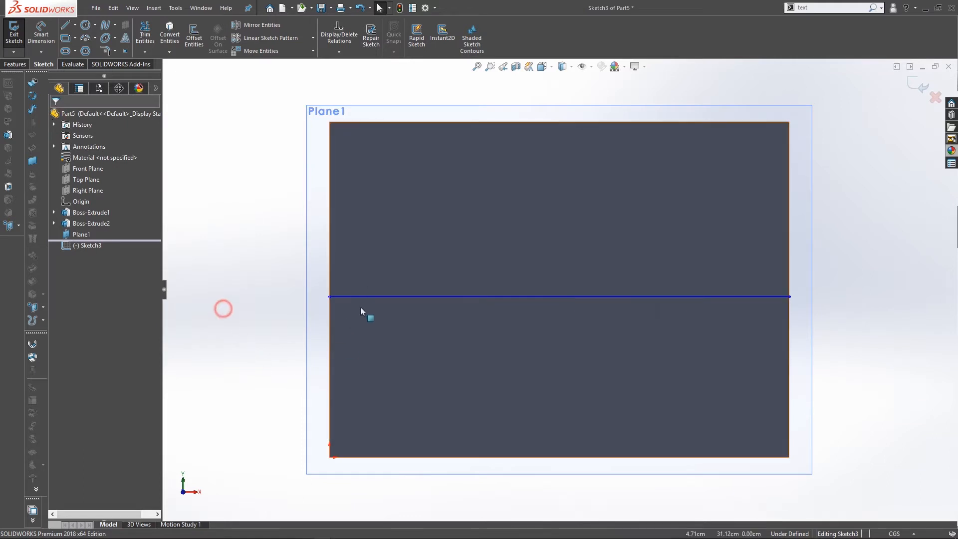
Place Sketch Text reading MESHED UP along Line1
{"action": "left_click", "coordinate": [559, 299]}
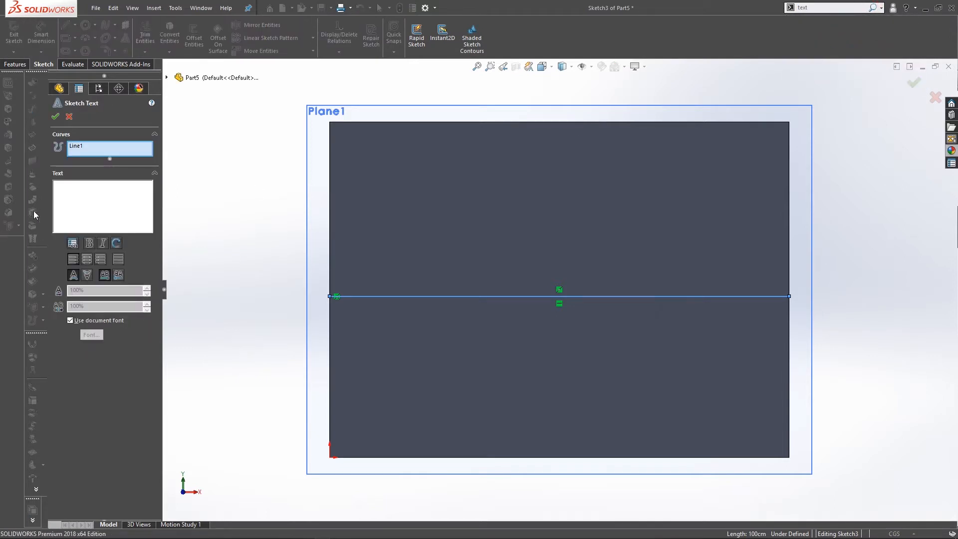
{"action": "left_click", "coordinate": [102, 194]}
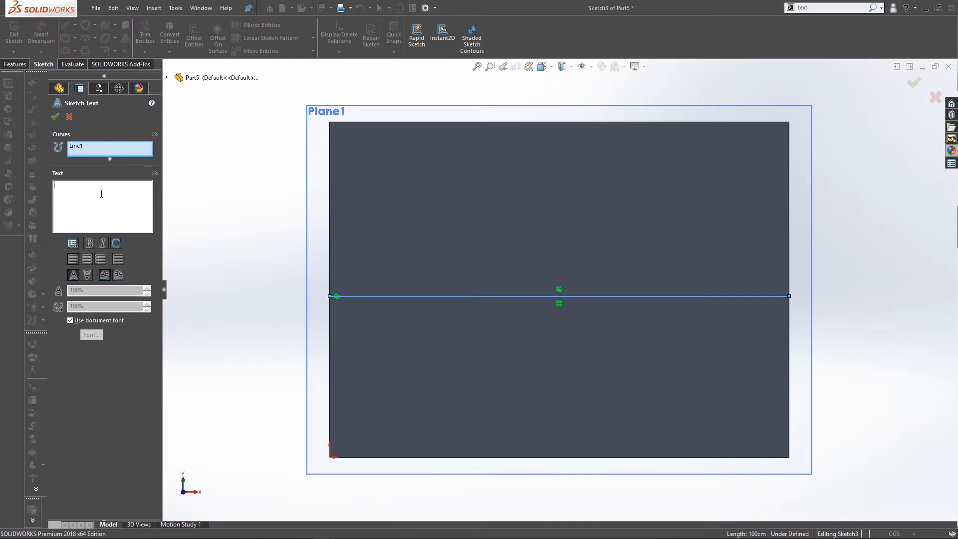
{"action": "type", "text": "MESHED"}
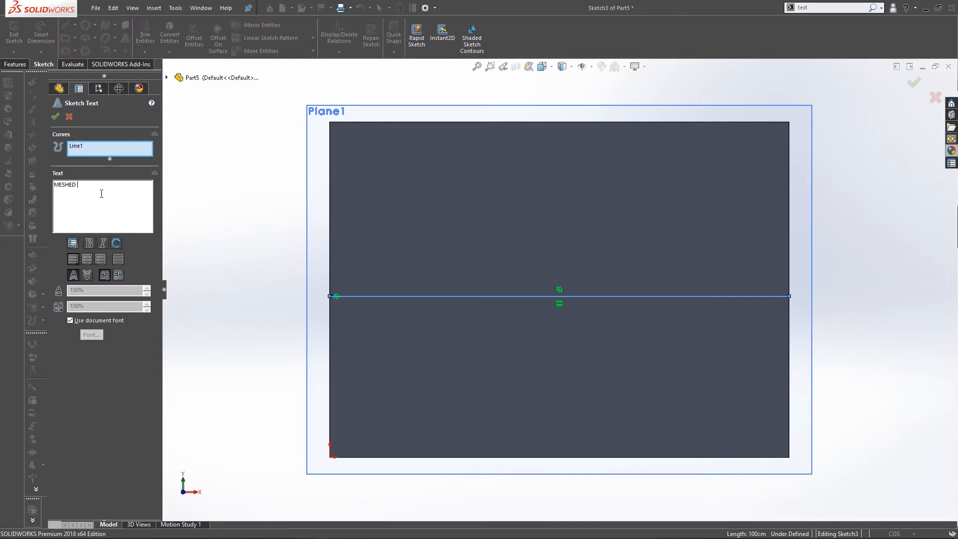
{"action": "type", "text": "UP"}
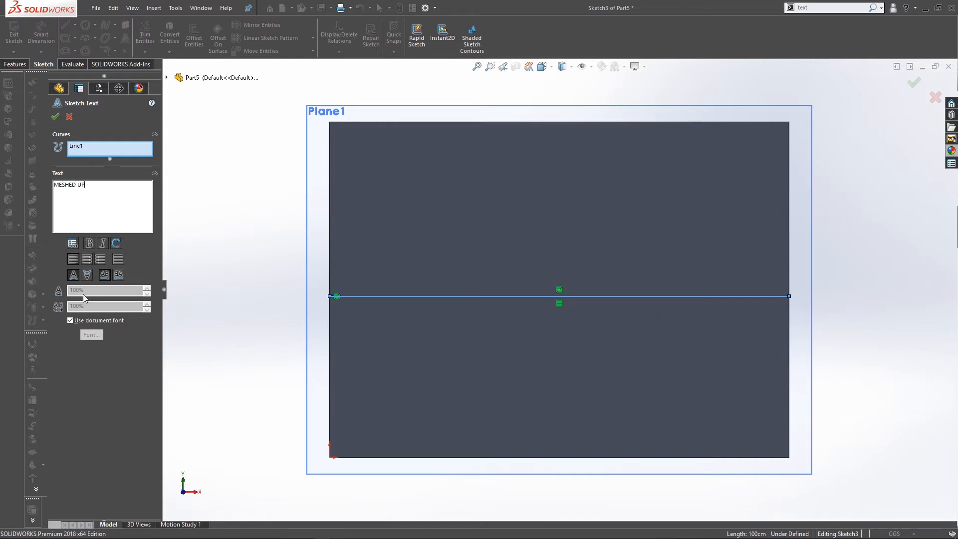
Set the text to Bebas Neue at height 15 instead of the document font
{"action": "left_click", "coordinate": [70, 320]}
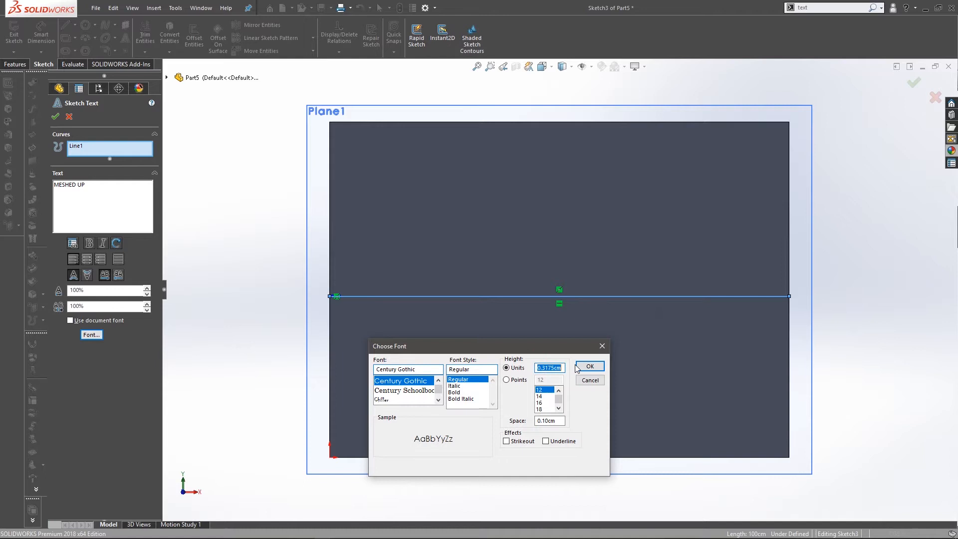
{"action": "type", "text": "15"}
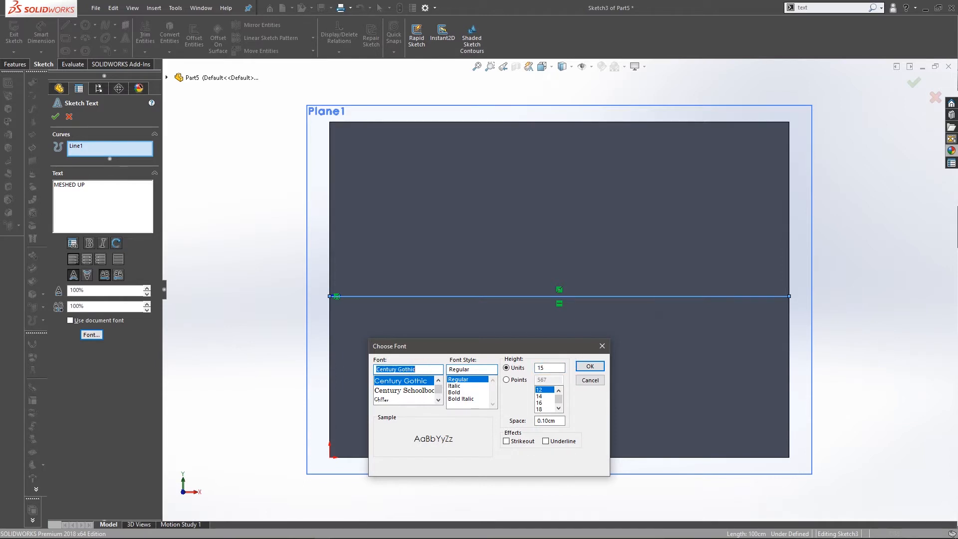
{"action": "type", "text": "BE"}
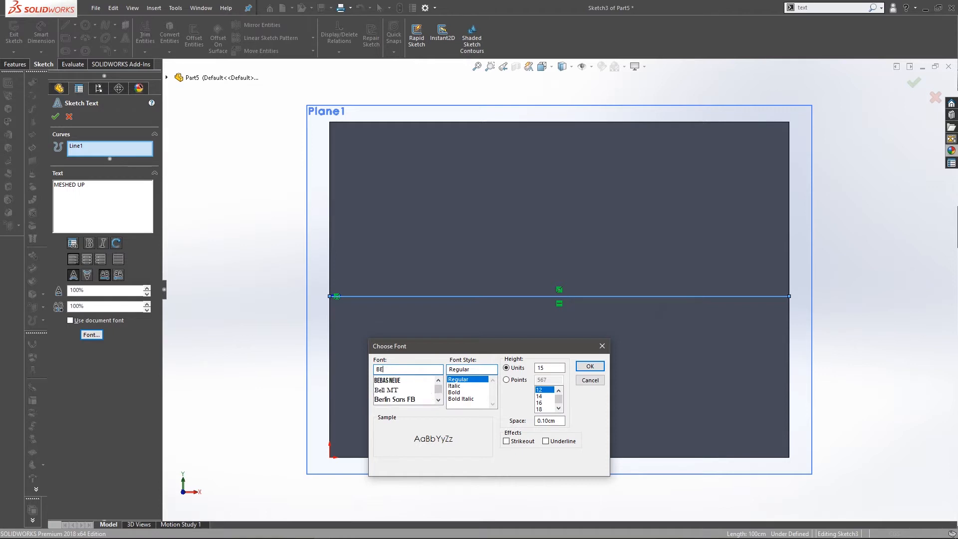
{"action": "left_click", "coordinate": [396, 379]}
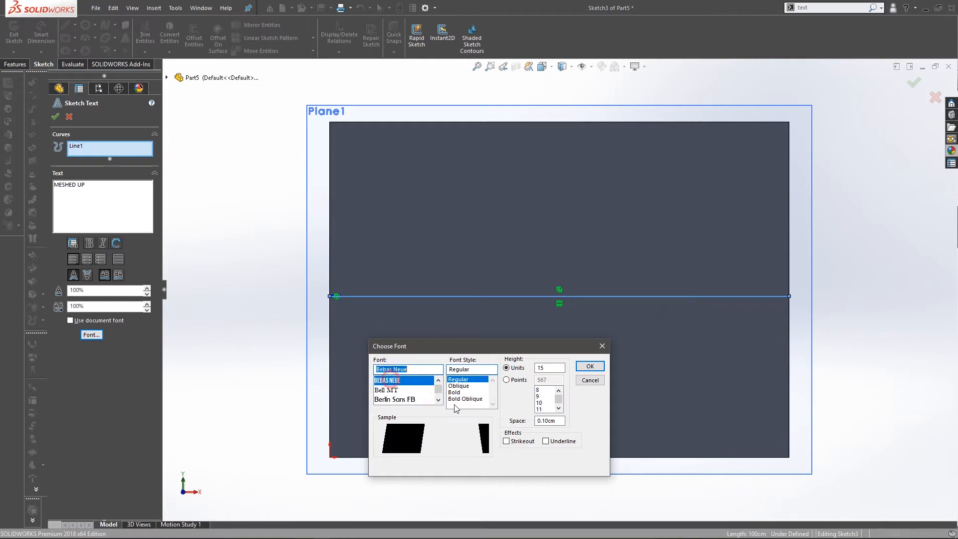
{"action": "left_click", "coordinate": [590, 365]}
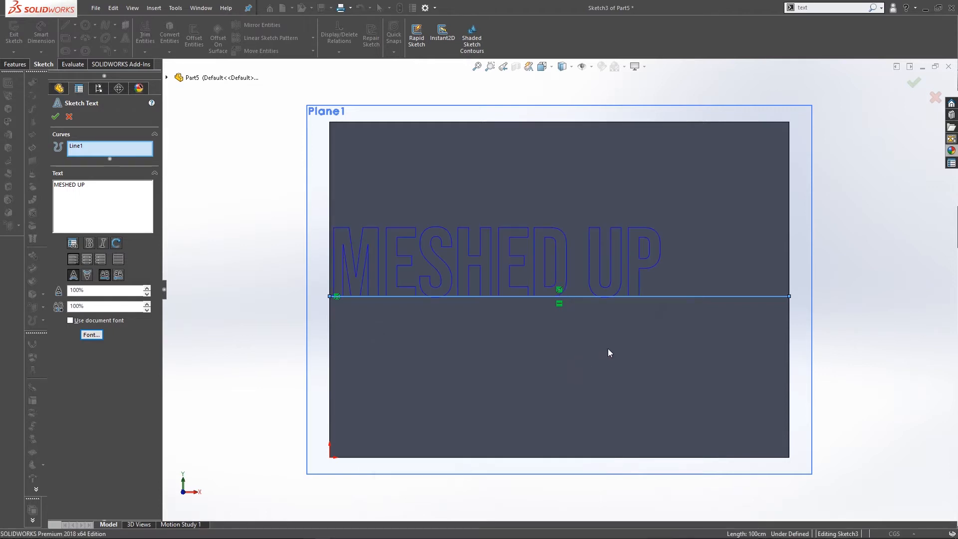
{"action": "mouse_move", "coordinate": [645, 290]}
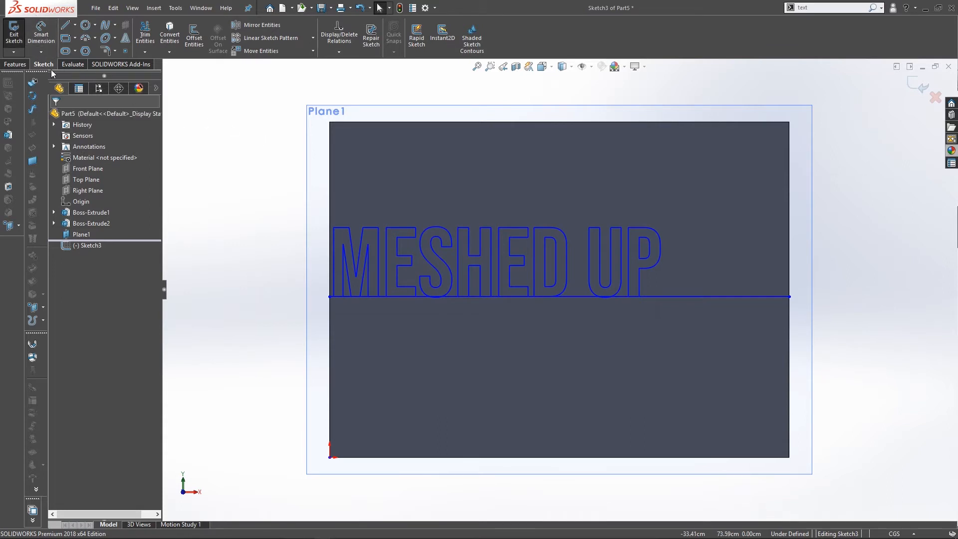
{"action": "mouse_move", "coordinate": [12, 33]}
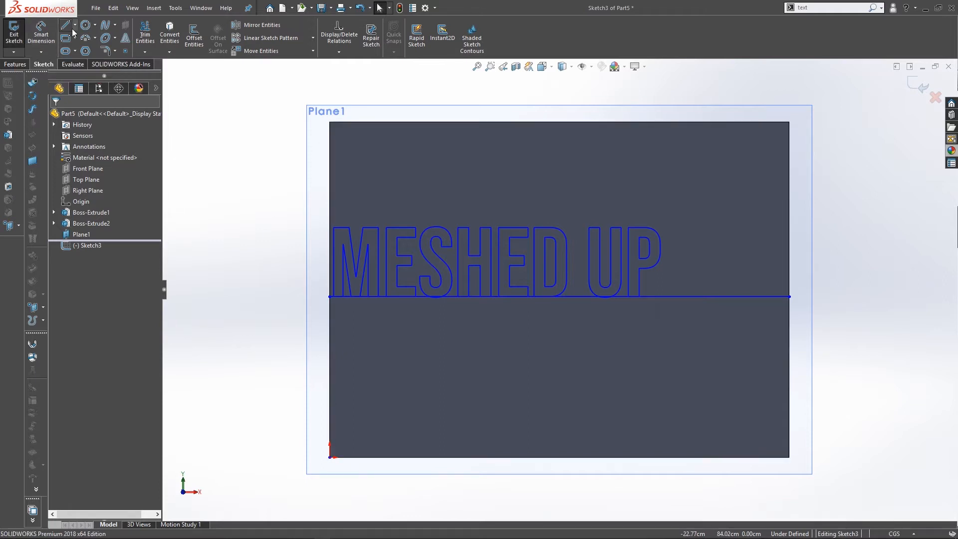
Open the logo01only Illustrator file from the Desktop via File > Open with All Files filter
{"action": "left_click", "coordinate": [96, 8]}
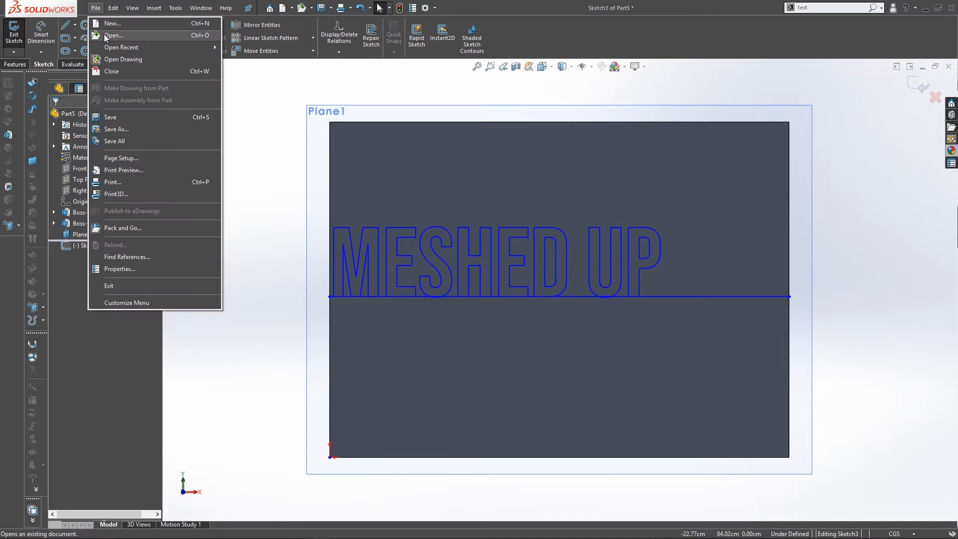
{"action": "left_click", "coordinate": [115, 36]}
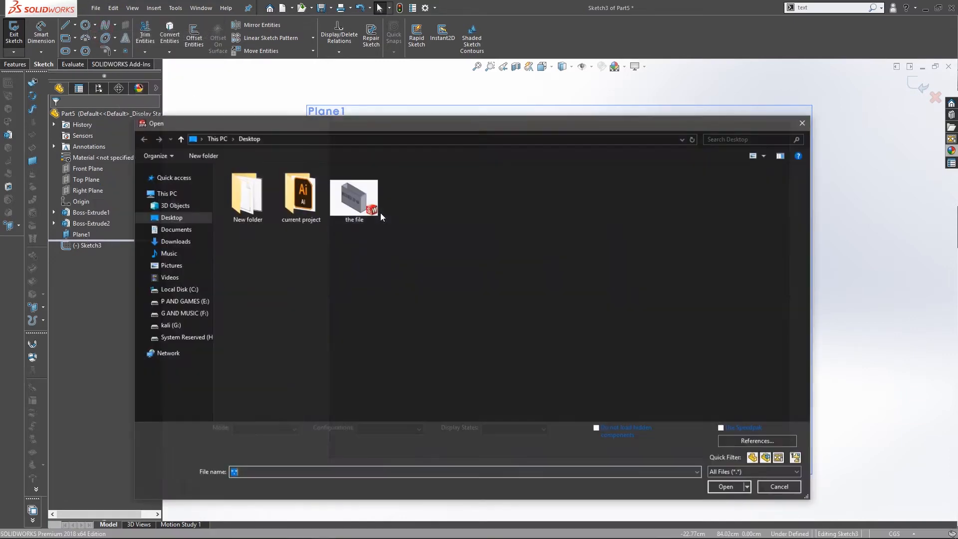
{"action": "left_click", "coordinate": [353, 190]}
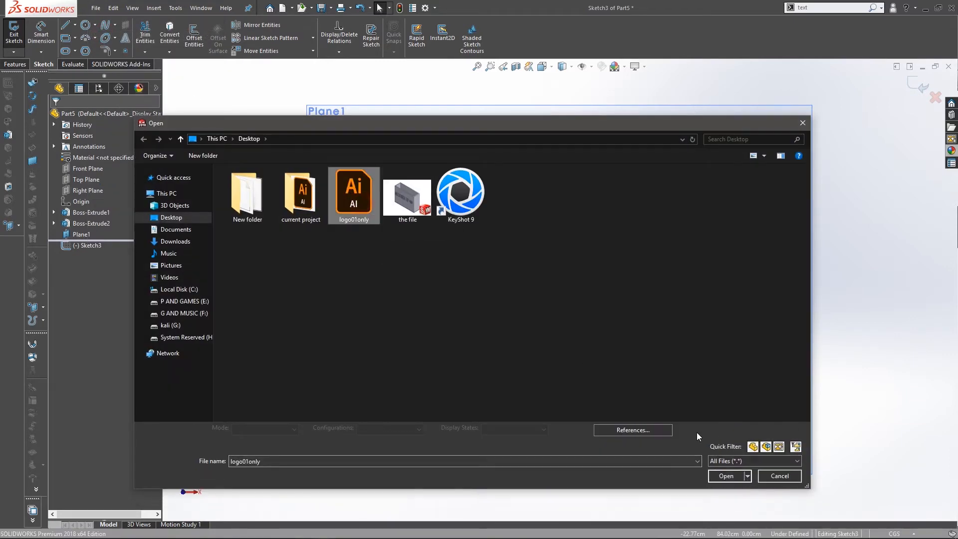
{"action": "left_click", "coordinate": [727, 476]}
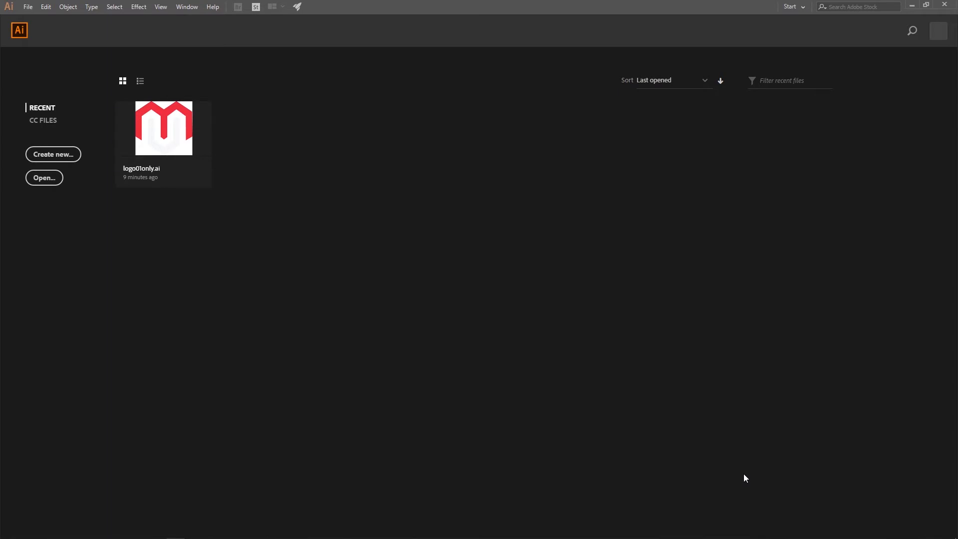
{"action": "mouse_move", "coordinate": [873, 4]}
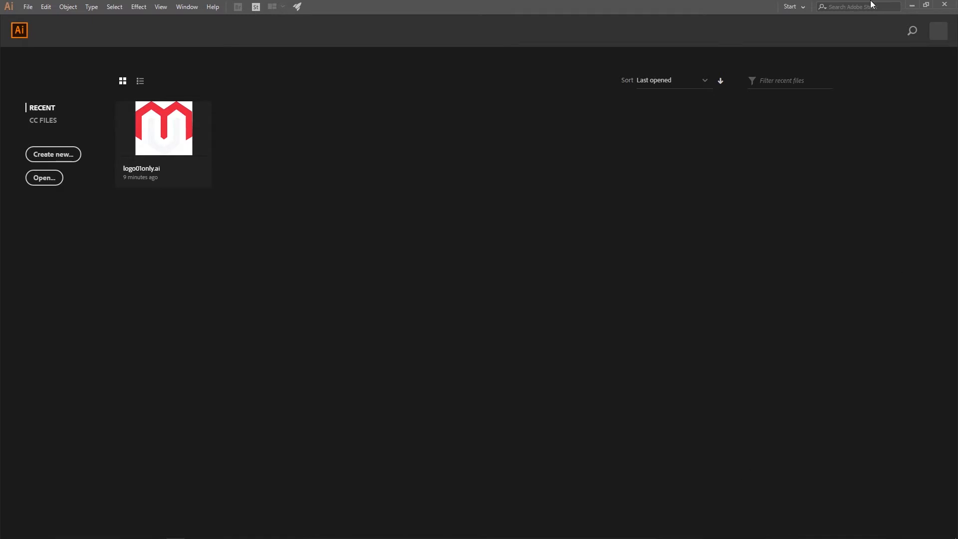
Import the logo01only.ai outline curves into the sketch beside the MESHED UP lettering
{"action": "double_click", "coordinate": [164, 129]}
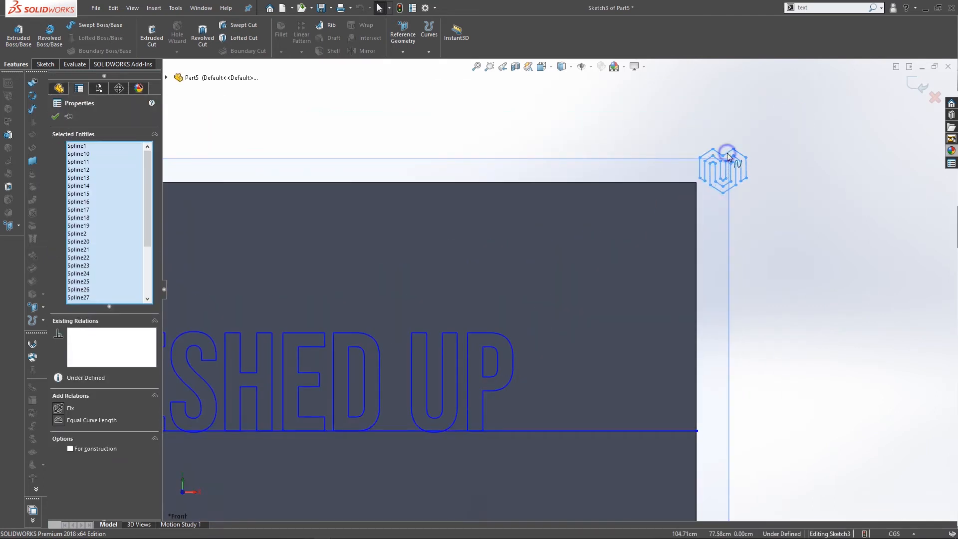
Move the logo splines by X/Y offsets (-25, 135) so they preview just right of UP
{"action": "right_click", "coordinate": [727, 155]}
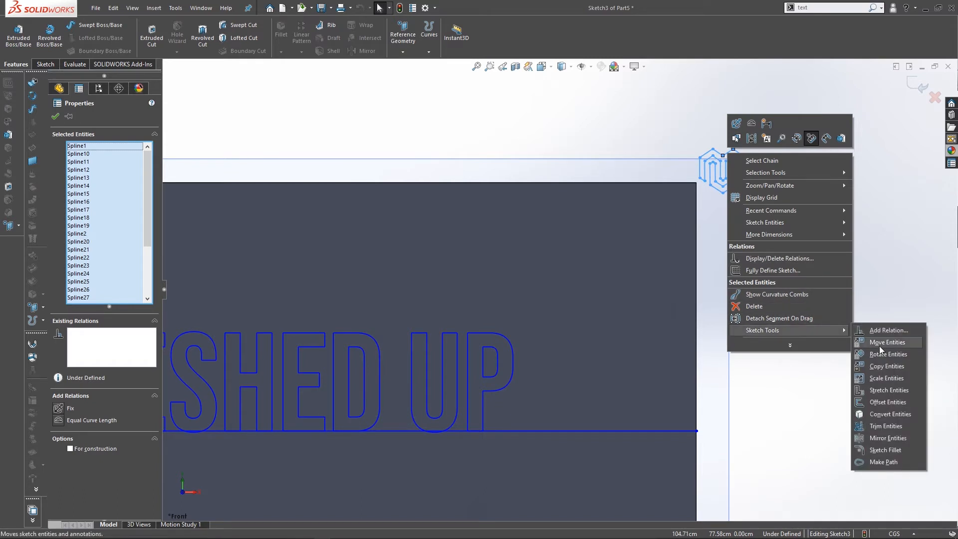
{"action": "left_click", "coordinate": [886, 342]}
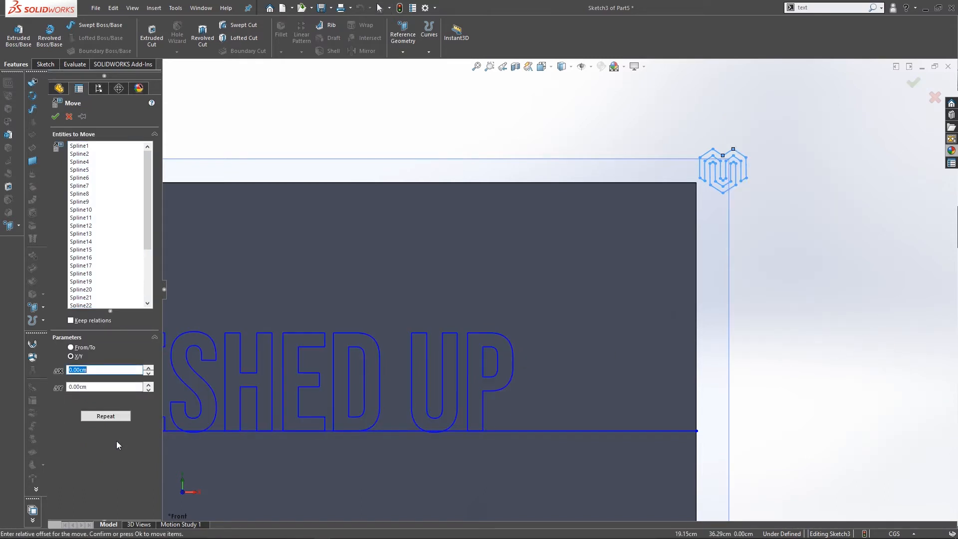
{"action": "left_click", "coordinate": [105, 370]}
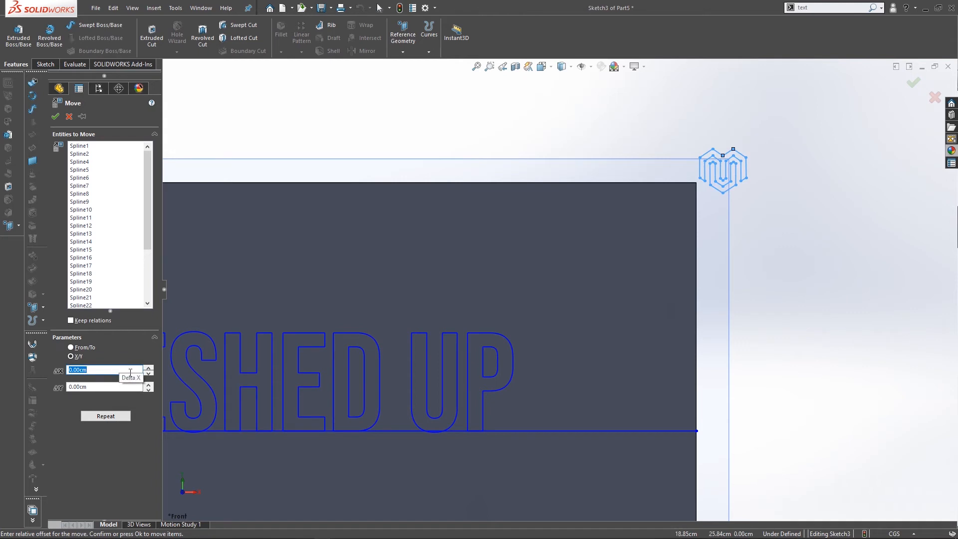
{"action": "type", "text": "-3"}
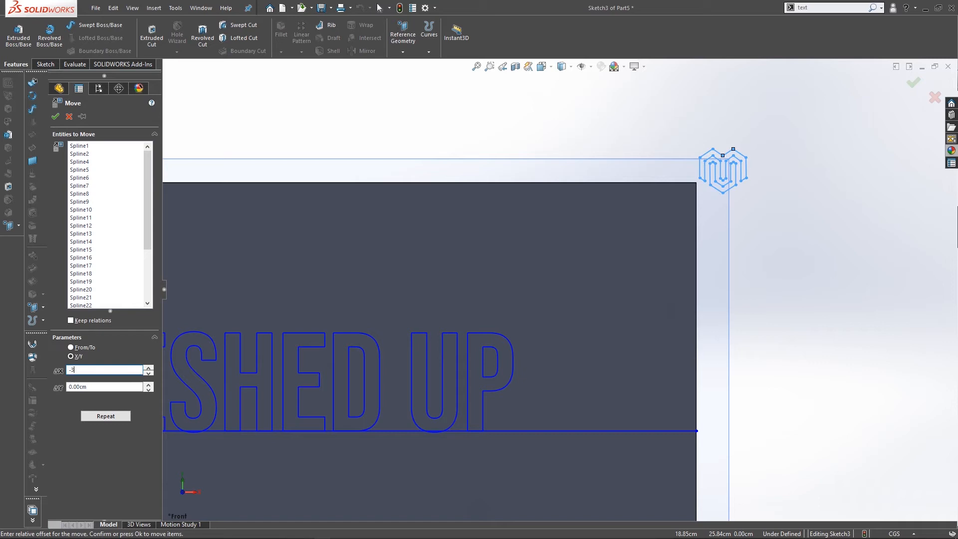
{"action": "type", "text": "-30.00cm"}
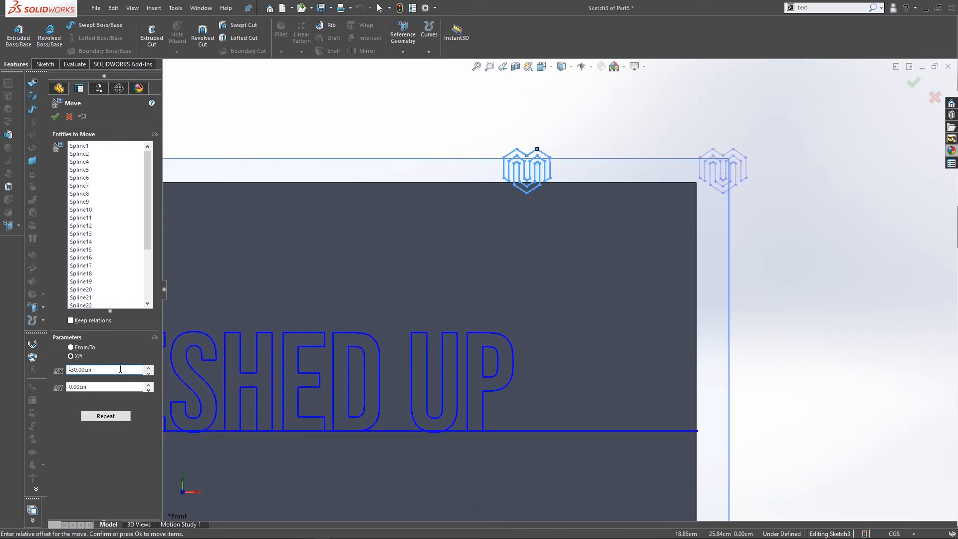
{"action": "type", "text": "-30.00cm"}
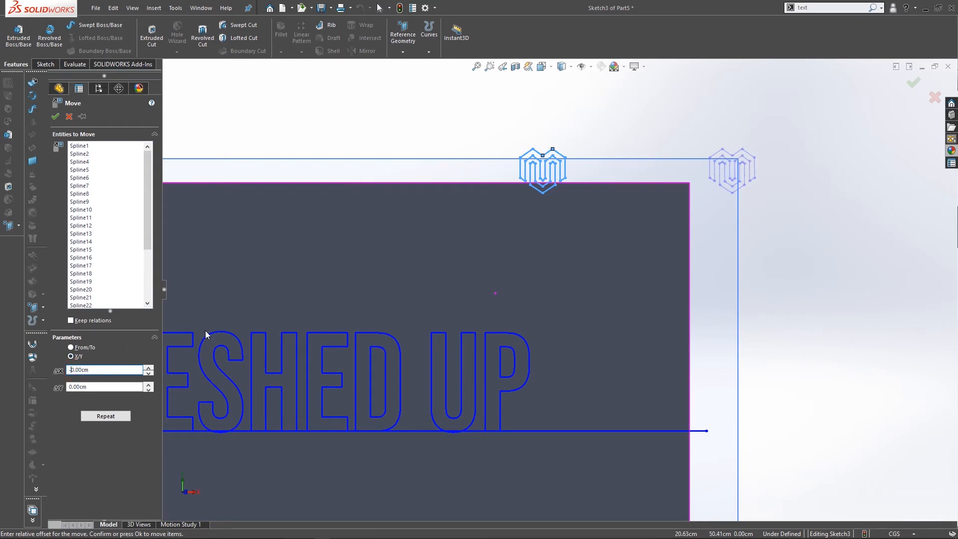
{"action": "type", "text": "-0.0"}
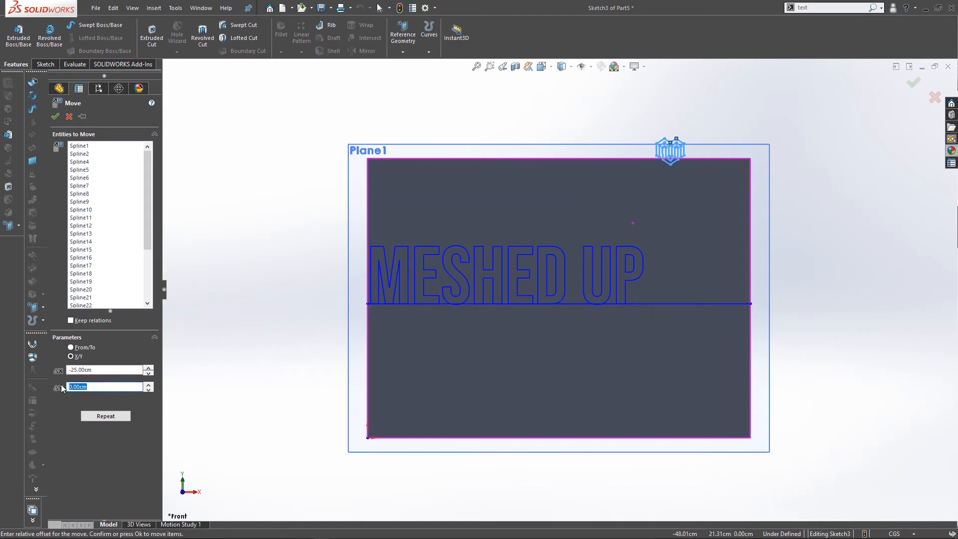
{"action": "type", "text": "-35"}
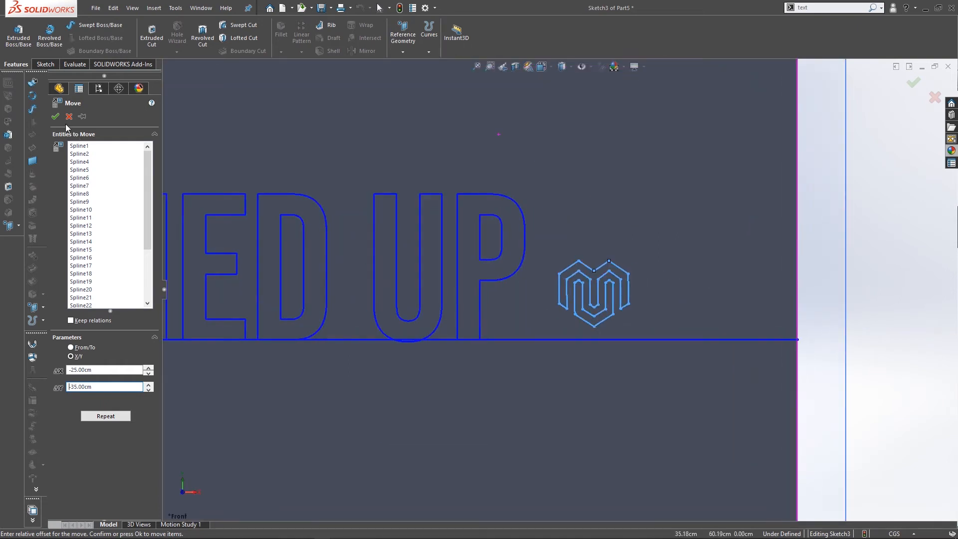
Confirm the move, then scale the logo by factor 2 about a picked point
{"action": "left_click", "coordinate": [56, 116]}
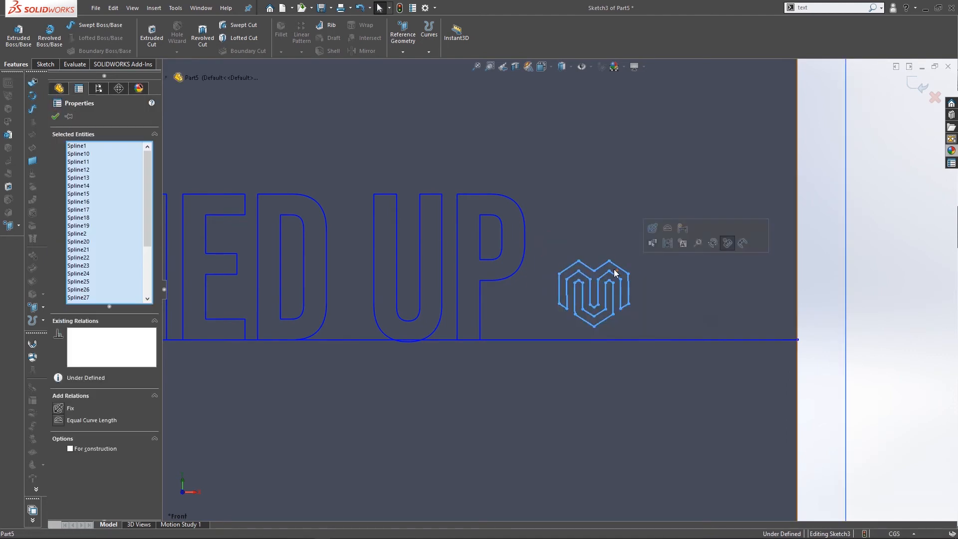
{"action": "right_click", "coordinate": [615, 274]}
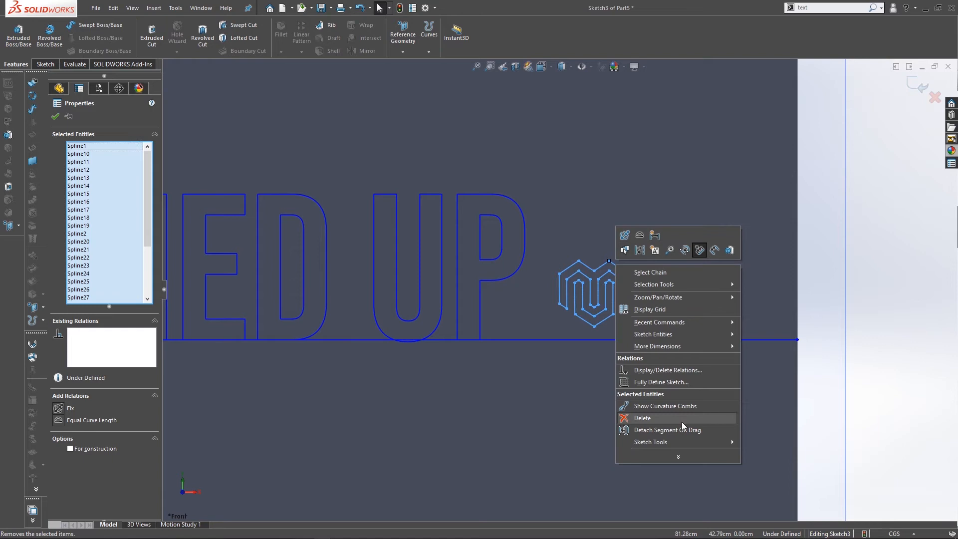
{"action": "mouse_move", "coordinate": [651, 442]}
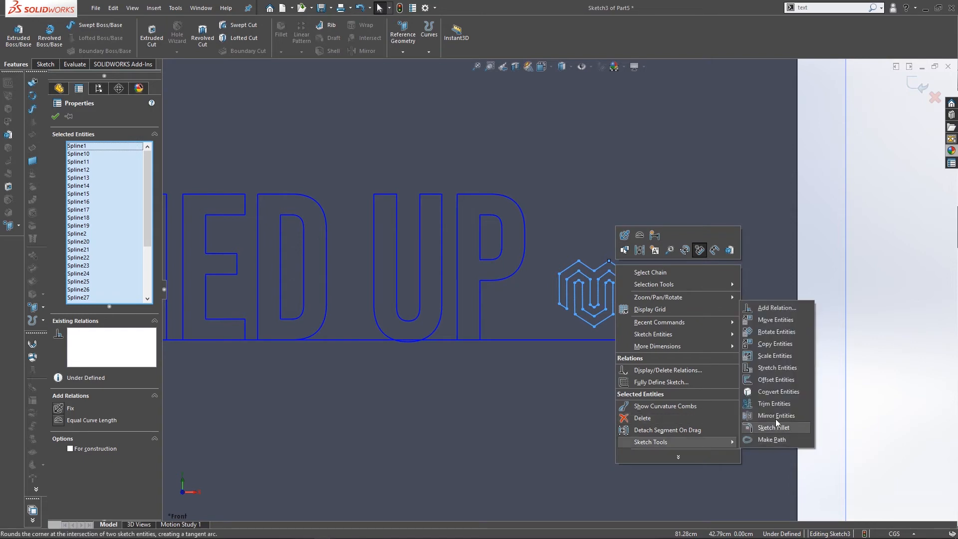
{"action": "mouse_move", "coordinate": [776, 343]}
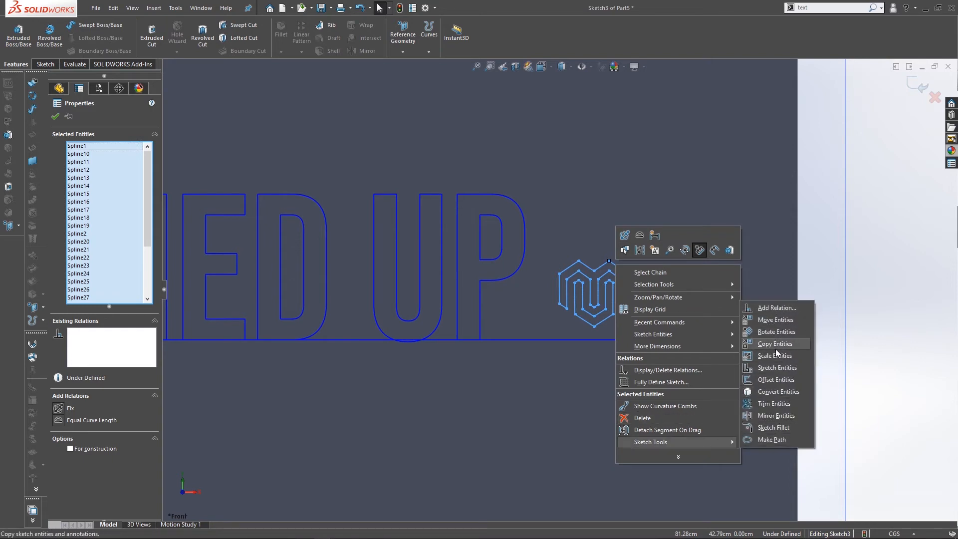
{"action": "left_click", "coordinate": [775, 355]}
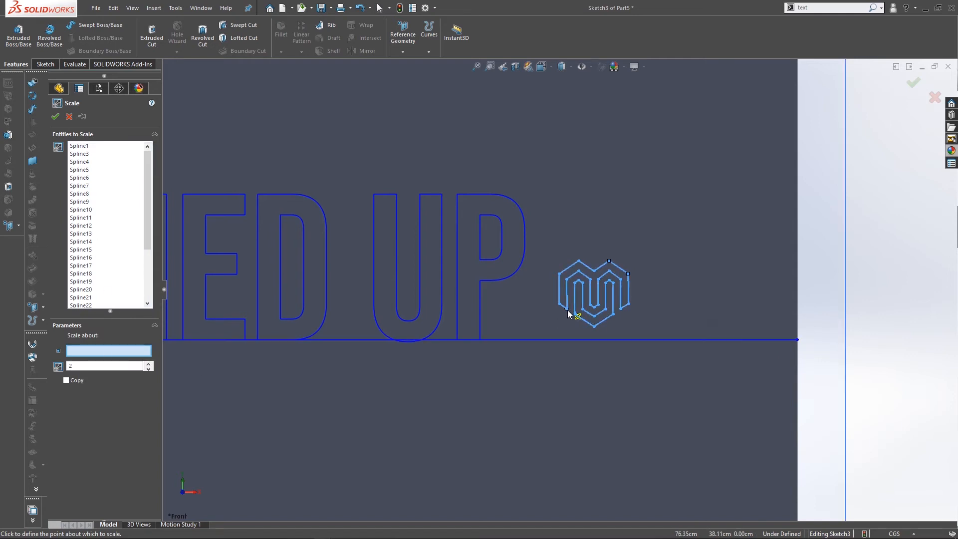
{"action": "left_click", "coordinate": [575, 315]}
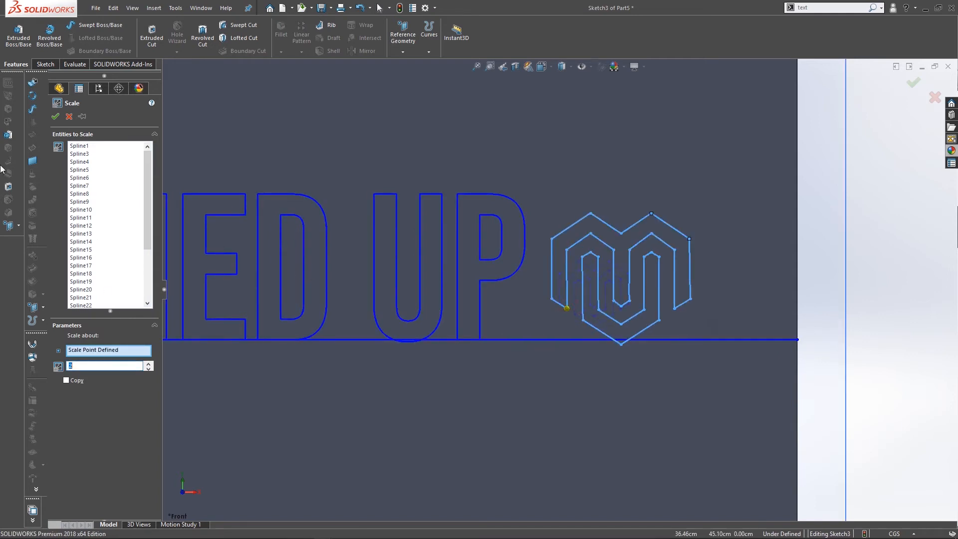
{"action": "left_click", "coordinate": [55, 115]}
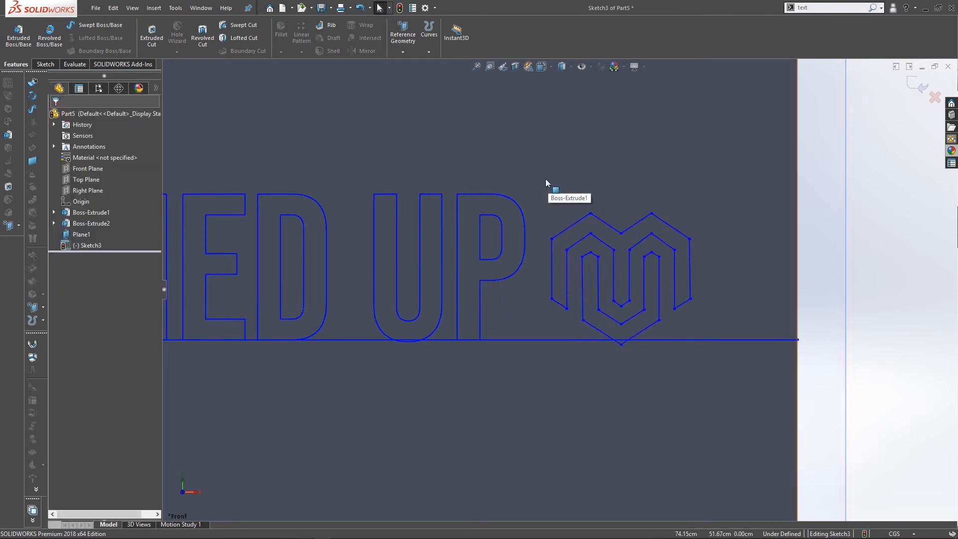
Make the baseline beneath the lettering a construction line
{"action": "left_click_drag", "start_coordinate": [543, 181], "coordinate": [712, 335]}
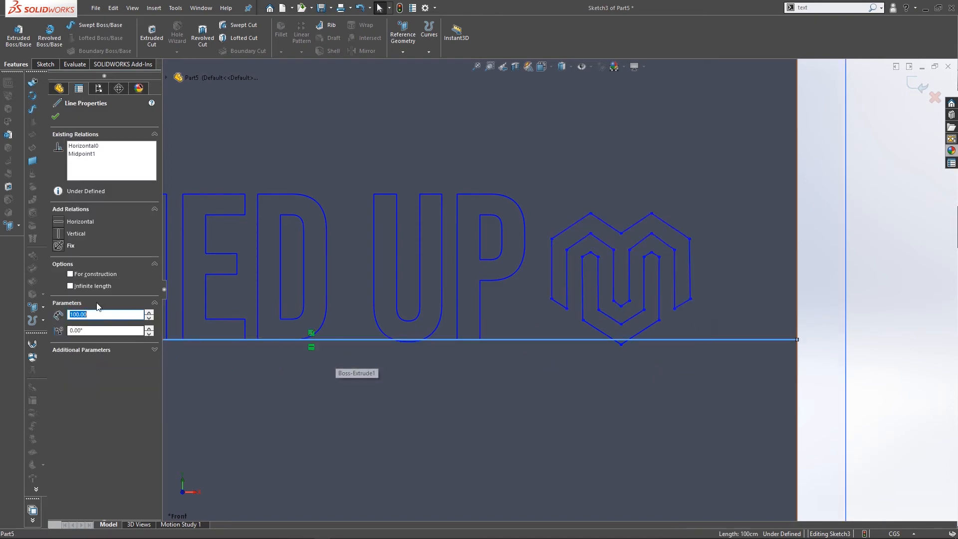
{"action": "left_click", "coordinate": [70, 273]}
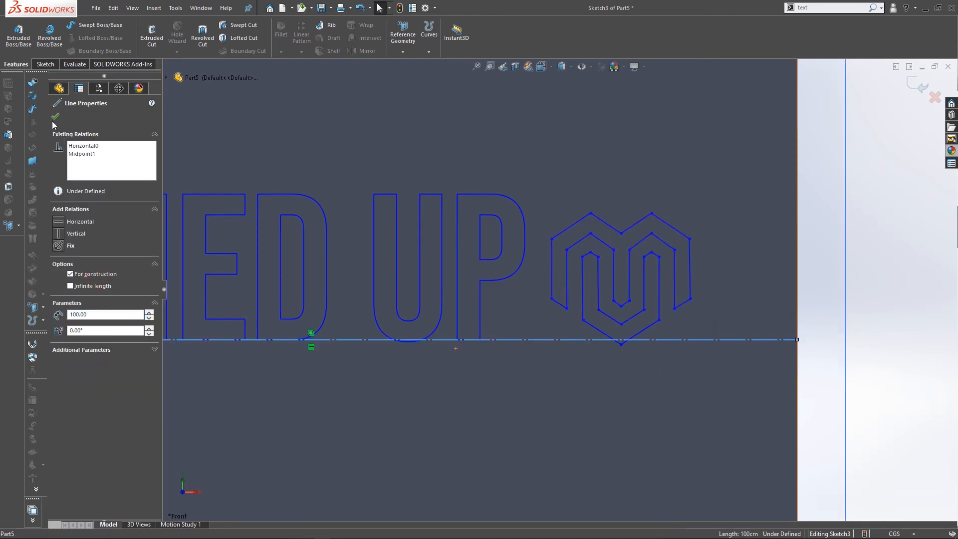
Nudge the logo's vertical offset so it lines up with UP
{"action": "left_click_drag", "start_coordinate": [541, 189], "coordinate": [708, 383]}
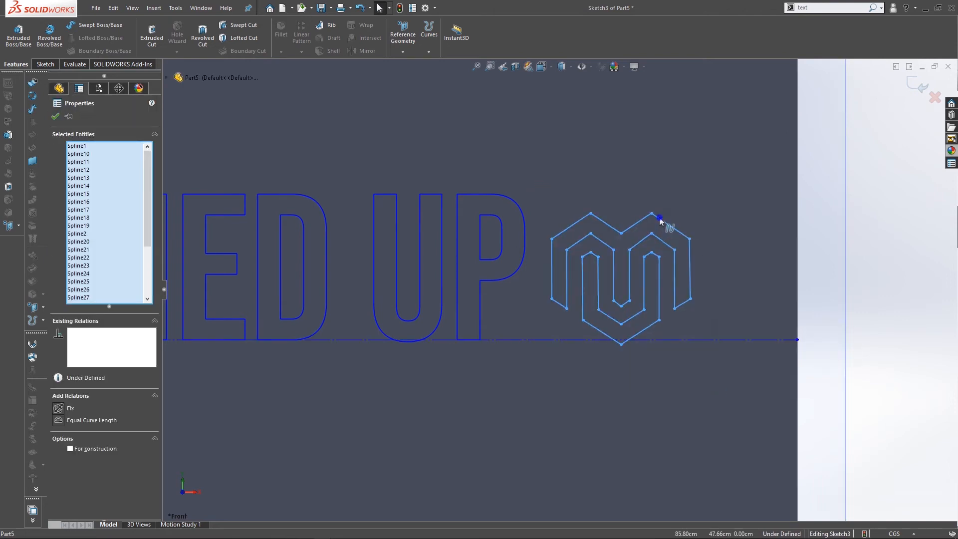
{"action": "right_click", "coordinate": [653, 216]}
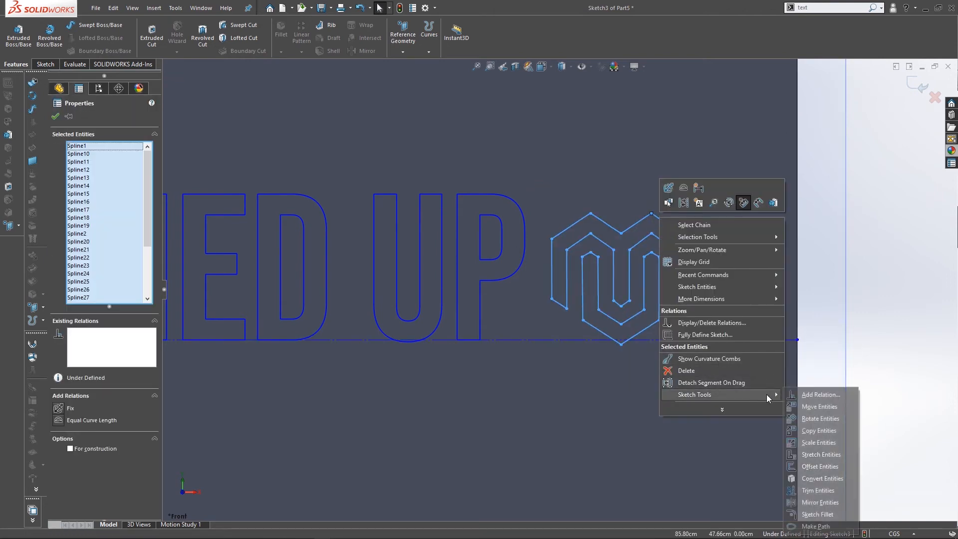
{"action": "left_click", "coordinate": [819, 407]}
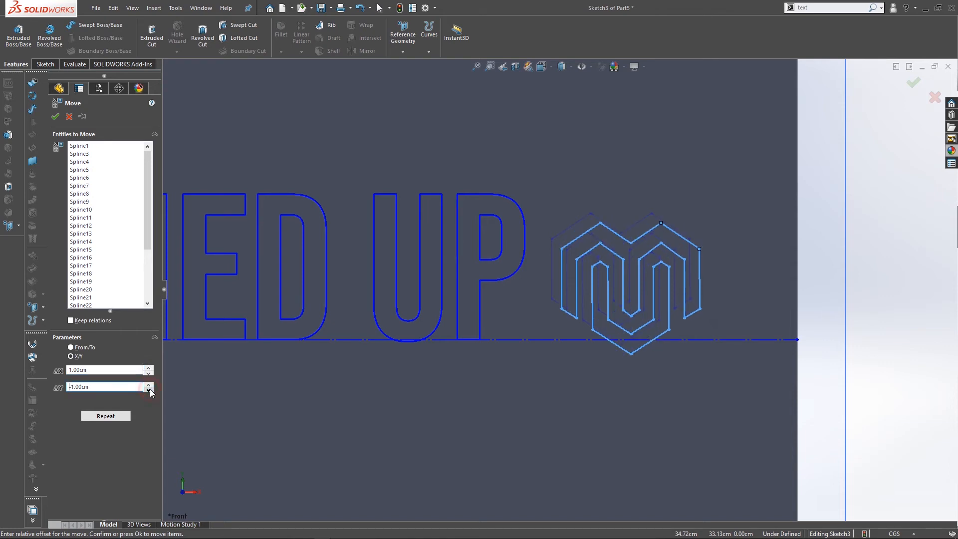
{"action": "left_click", "coordinate": [148, 384]}
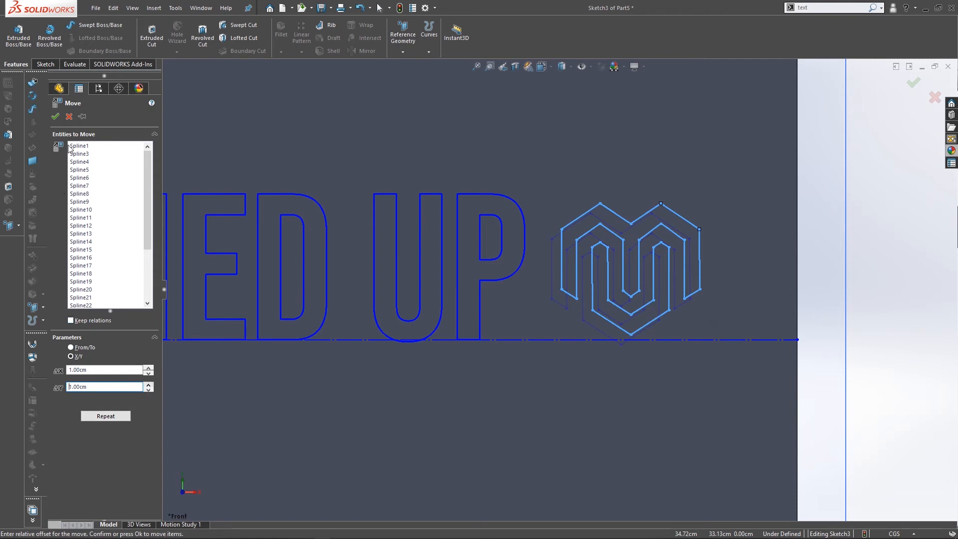
{"action": "left_click", "coordinate": [55, 115]}
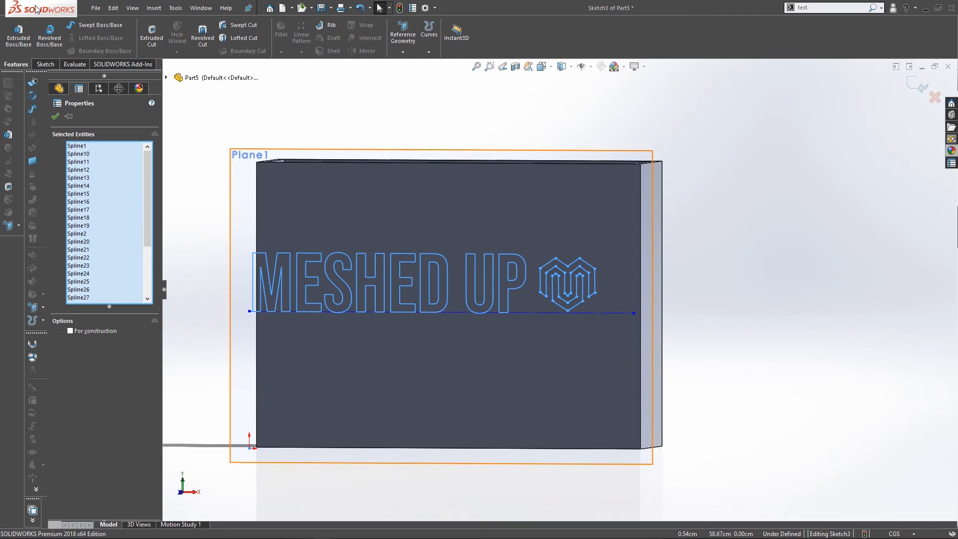
{"action": "mouse_move", "coordinate": [152, 40]}
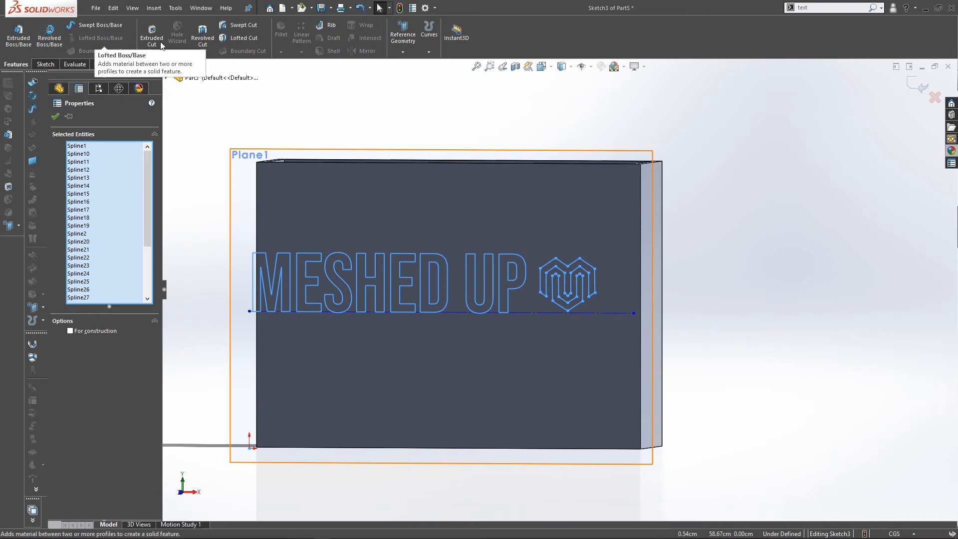
Cut-Extrude the lettering and logo Up To Vertex at the box corner, keeping All Bodies
{"action": "left_click", "coordinate": [152, 36]}
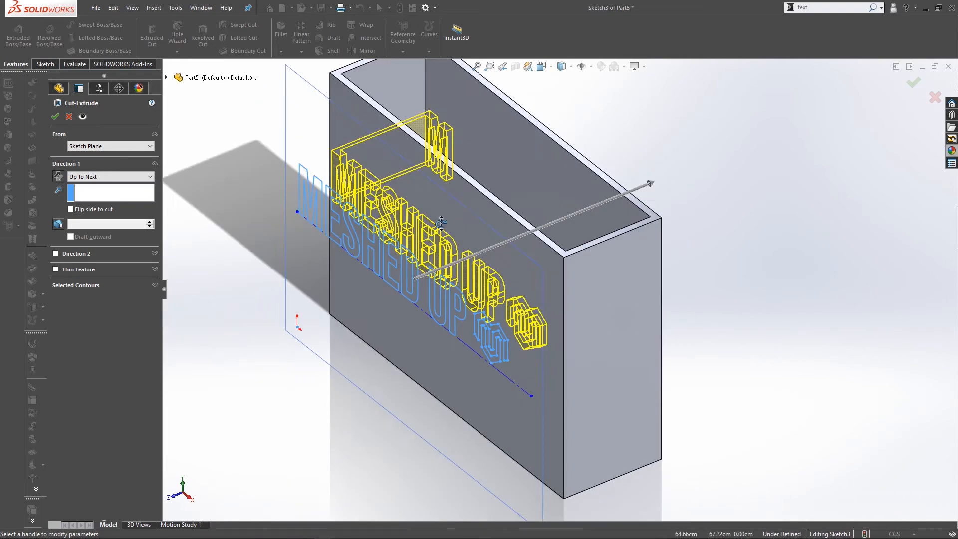
{"action": "left_click_drag", "start_coordinate": [441, 221], "coordinate": [470, 184]}
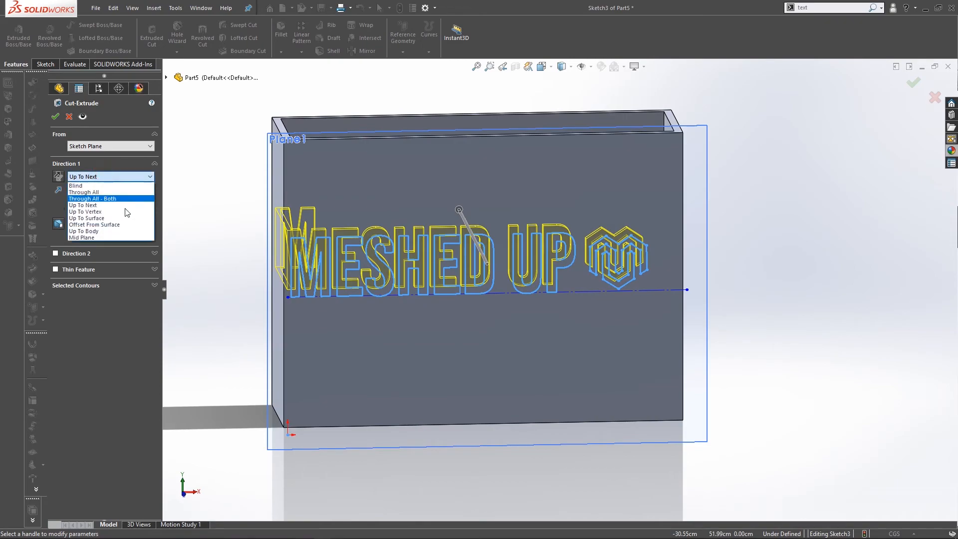
{"action": "left_click", "coordinate": [86, 211]}
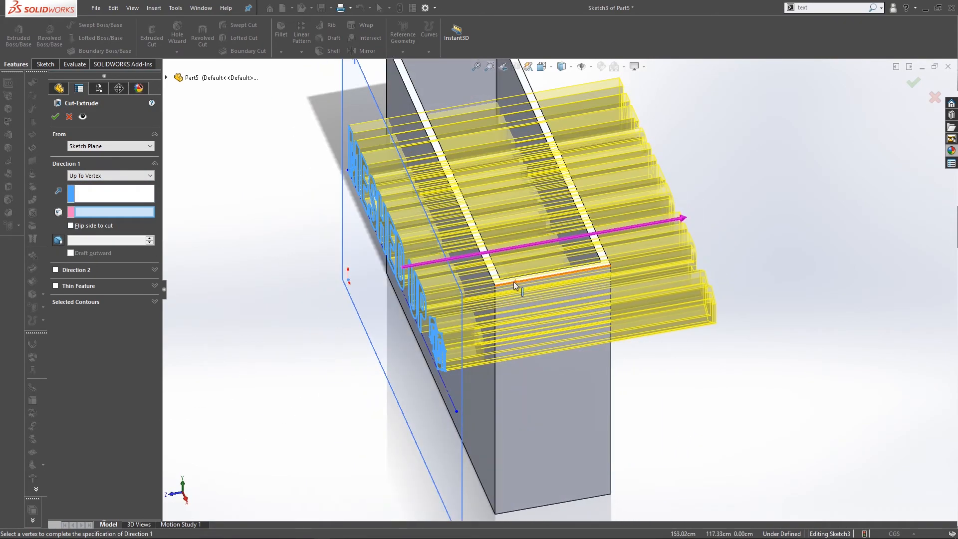
{"action": "scroll", "scroll_direction": "down", "scroll_amount": 3}
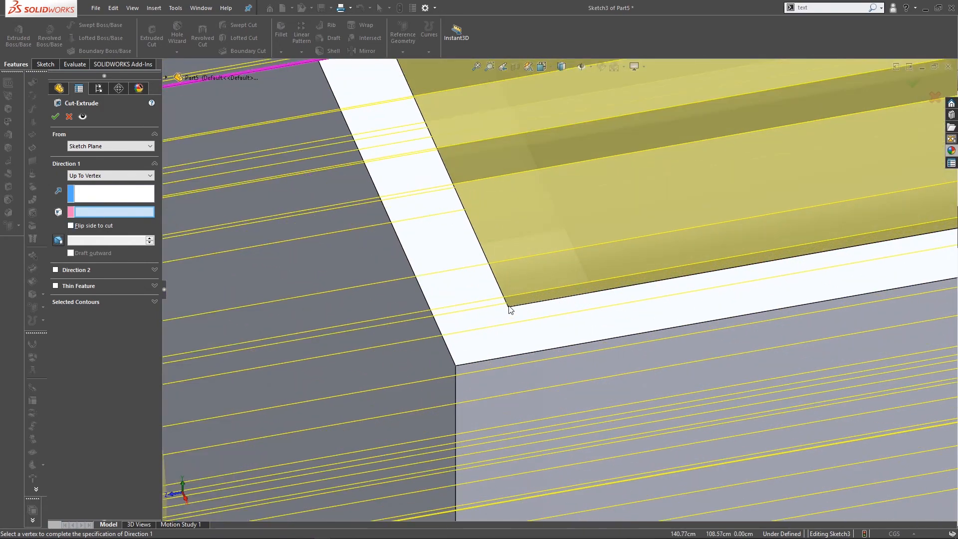
{"action": "left_click", "coordinate": [507, 310]}
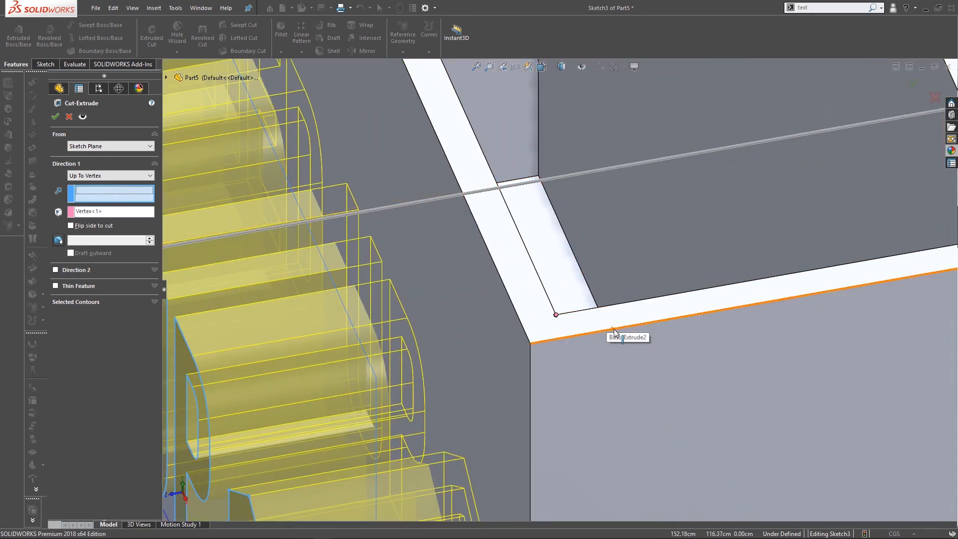
{"action": "left_click", "coordinate": [622, 337]}
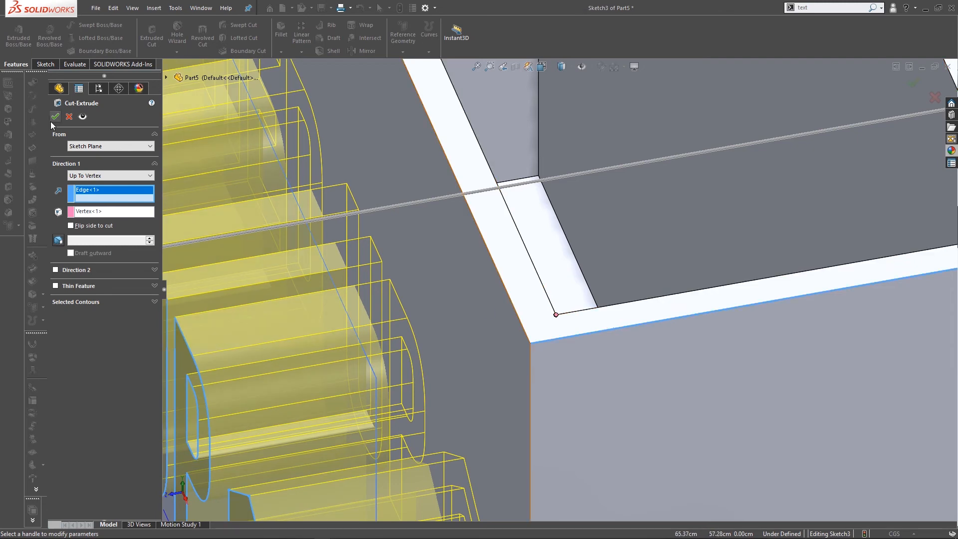
{"action": "left_click", "coordinate": [54, 115]}
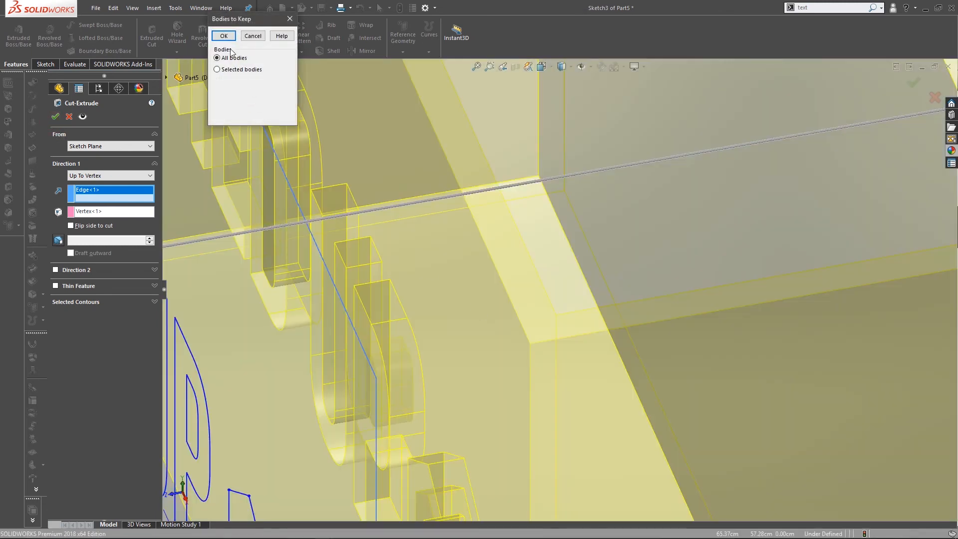
{"action": "left_click", "coordinate": [223, 36]}
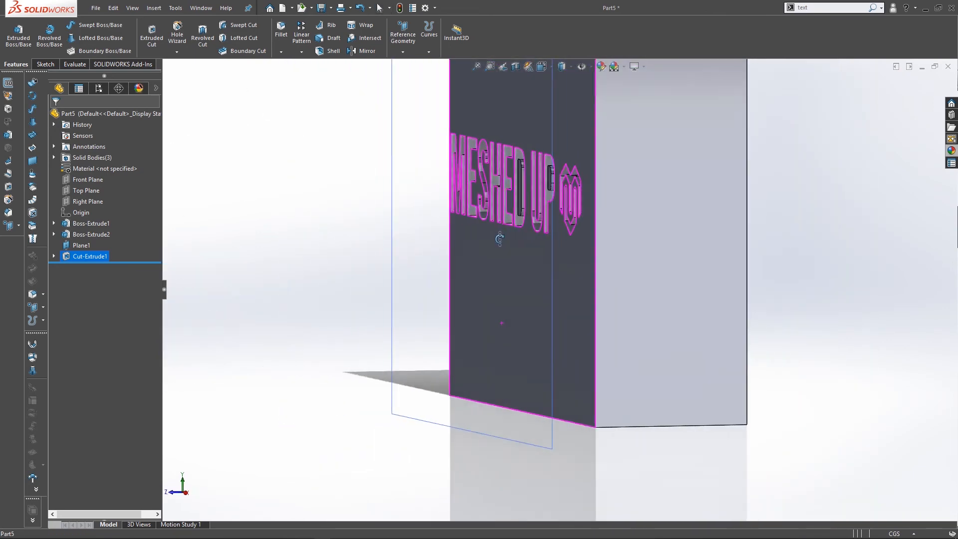
Turn the view toward the box's front wall for the new sketch
{"action": "left_click_drag", "start_coordinate": [500, 237], "coordinate": [540, 305]}
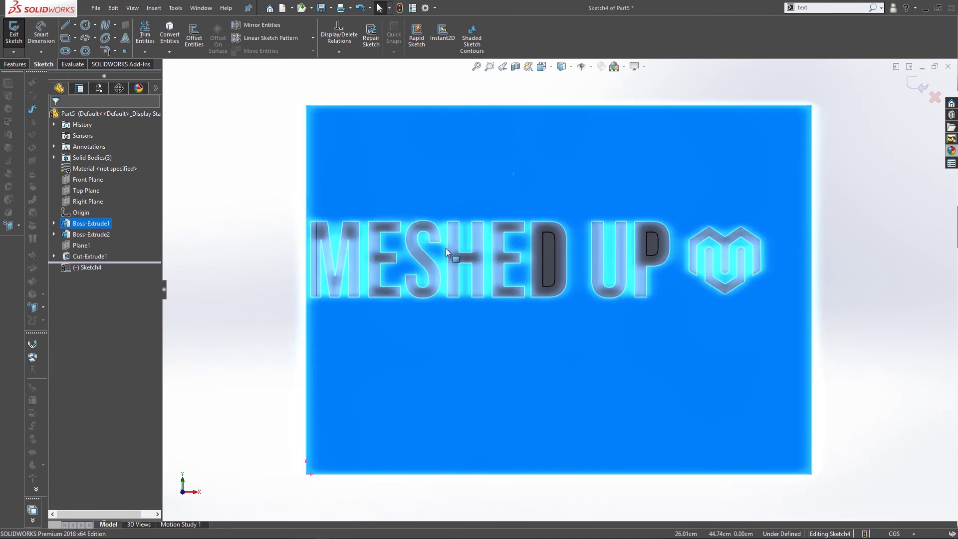
{"action": "mouse_move", "coordinate": [732, 262]}
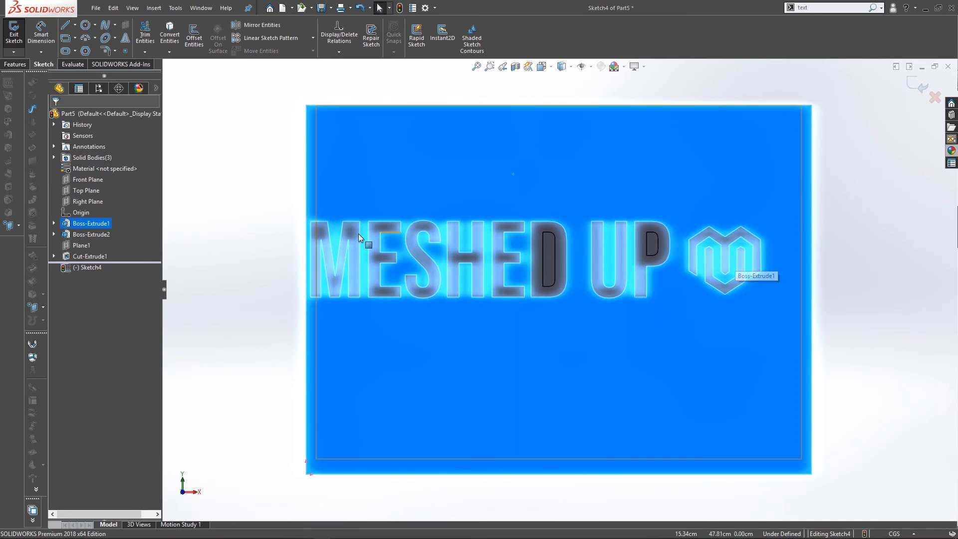
{"action": "mouse_move", "coordinate": [532, 261]}
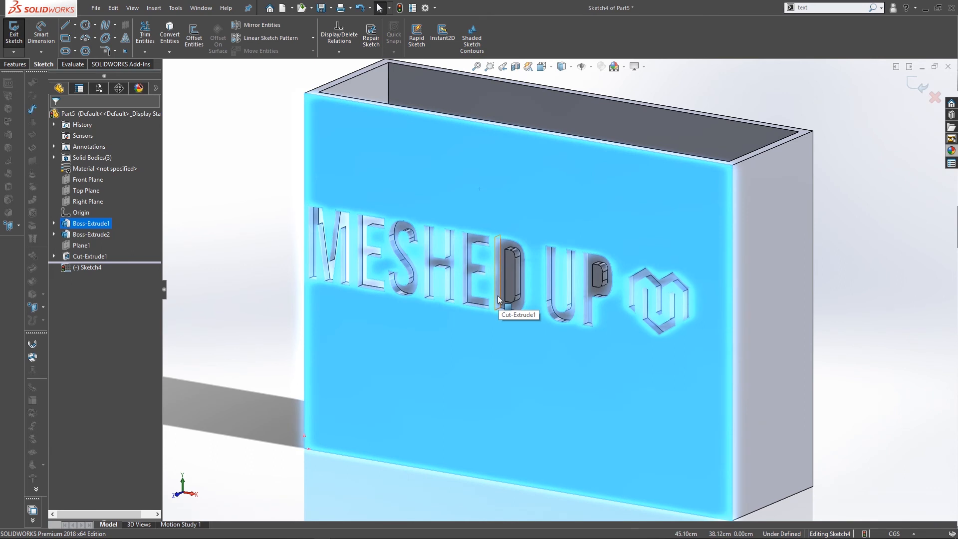
{"action": "mouse_move", "coordinate": [147, 238]}
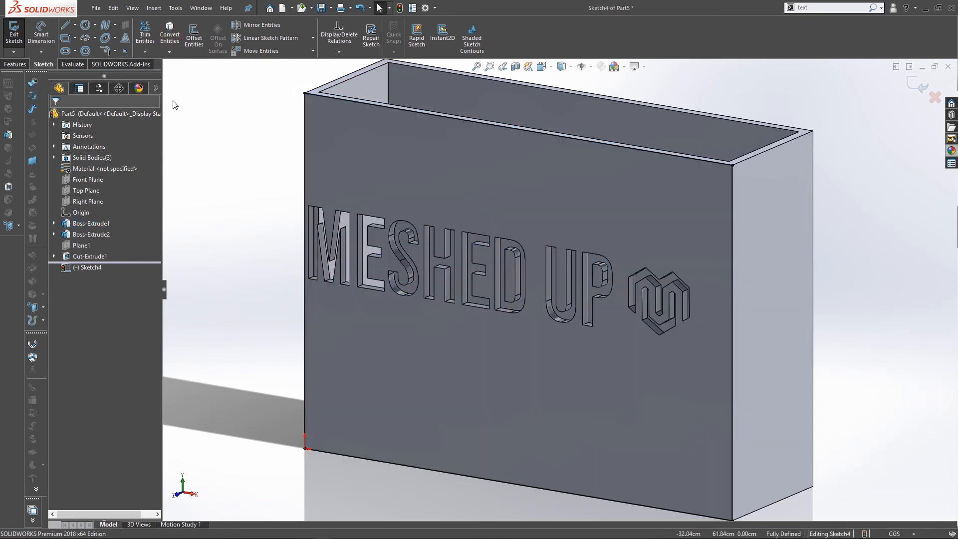
Convert Entities from the front face with all inner loops of the letters and logo
{"action": "left_click", "coordinate": [168, 32]}
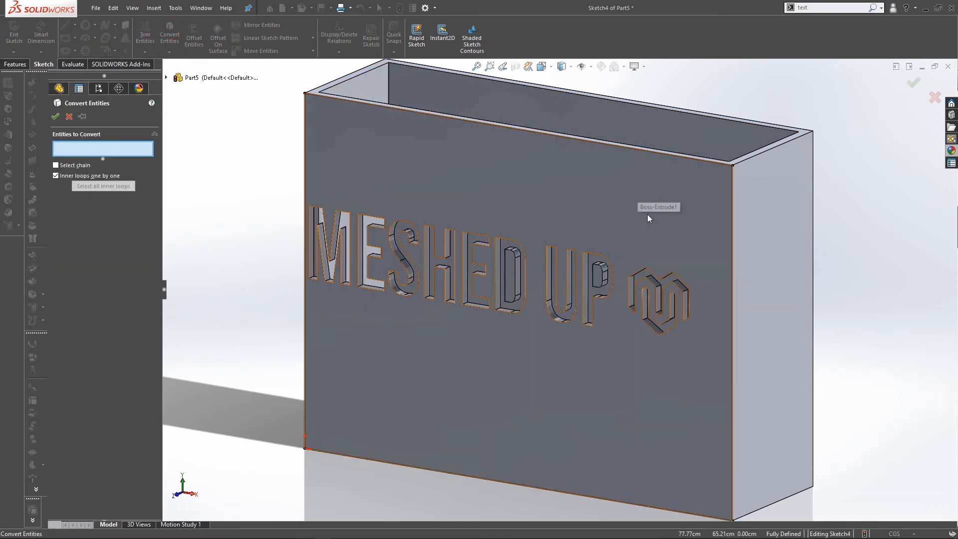
{"action": "left_click", "coordinate": [550, 275]}
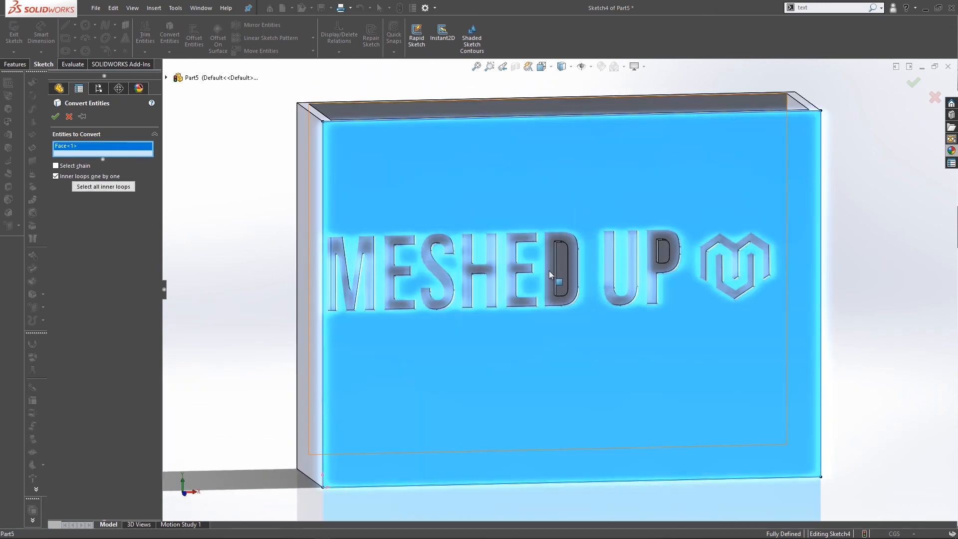
{"action": "left_click", "coordinate": [659, 255]}
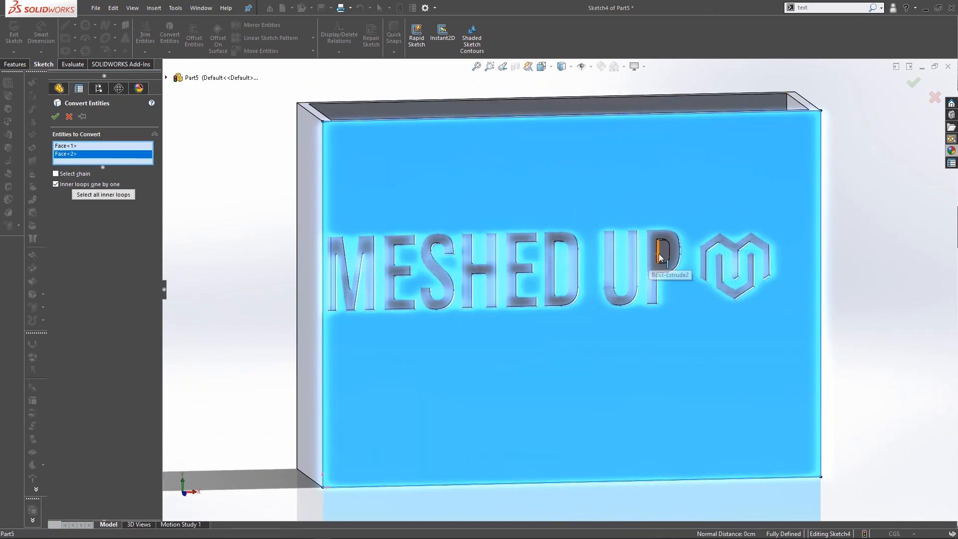
{"action": "left_click", "coordinate": [659, 254]}
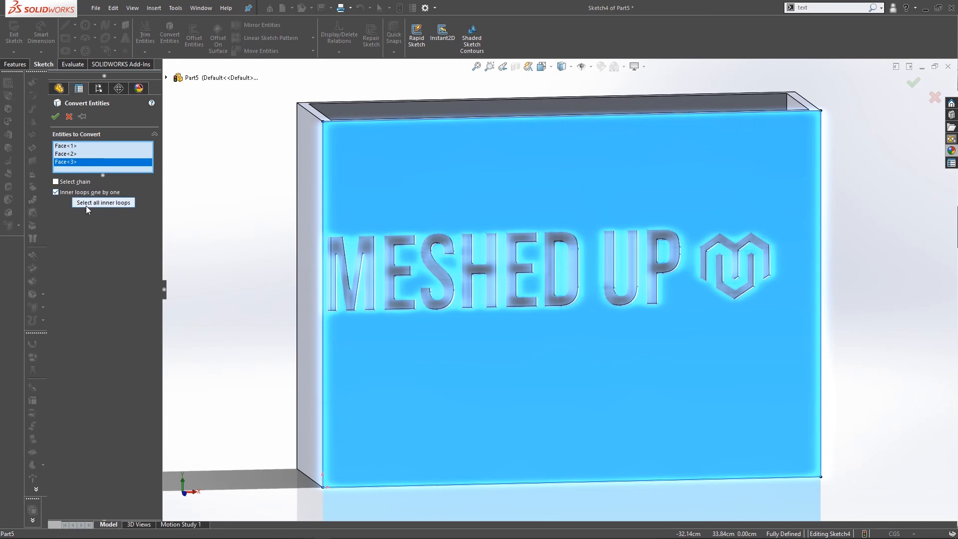
{"action": "left_click", "coordinate": [103, 201]}
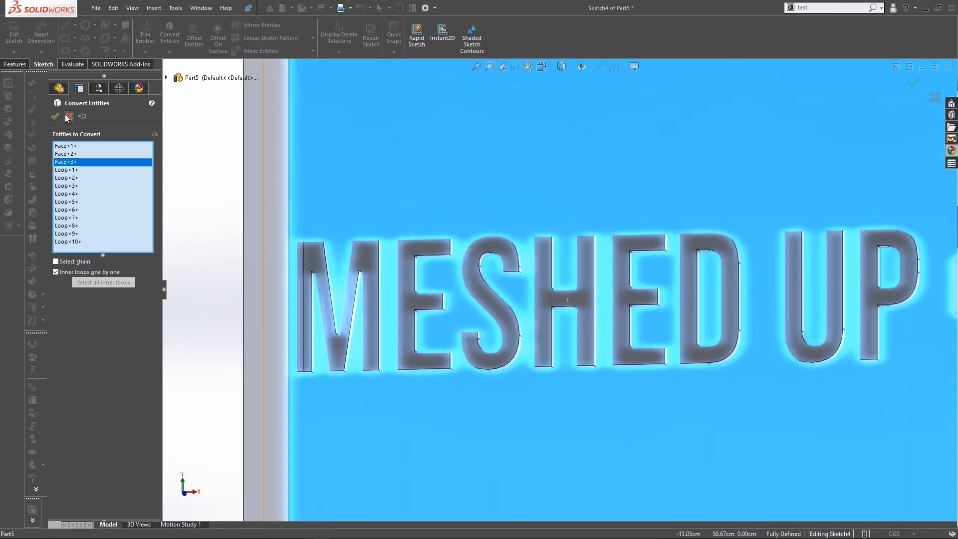
{"action": "left_click", "coordinate": [55, 117]}
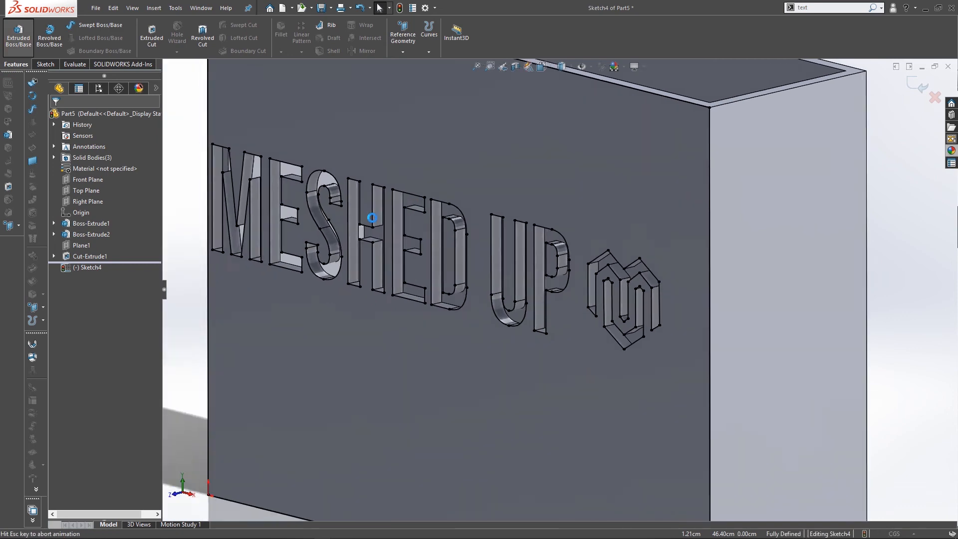
Select every MESHED UP letter and logo region for an Extruded Boss
{"action": "left_click", "coordinate": [17, 30]}
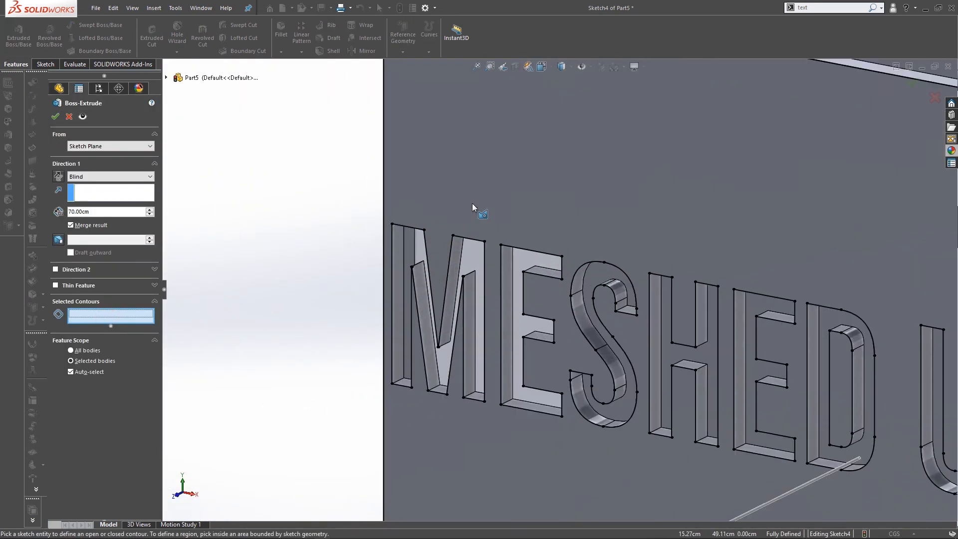
{"action": "left_click", "coordinate": [594, 291]}
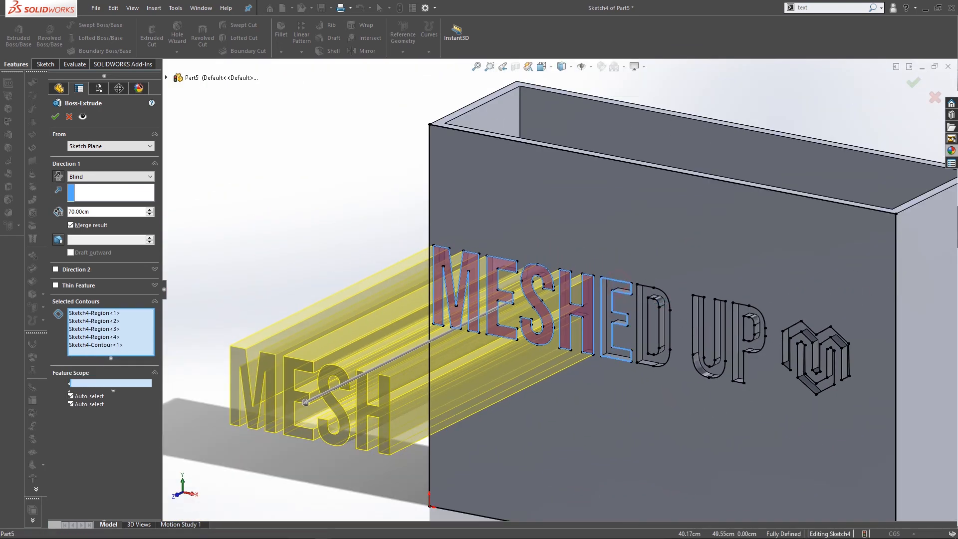
{"action": "left_click", "coordinate": [653, 326]}
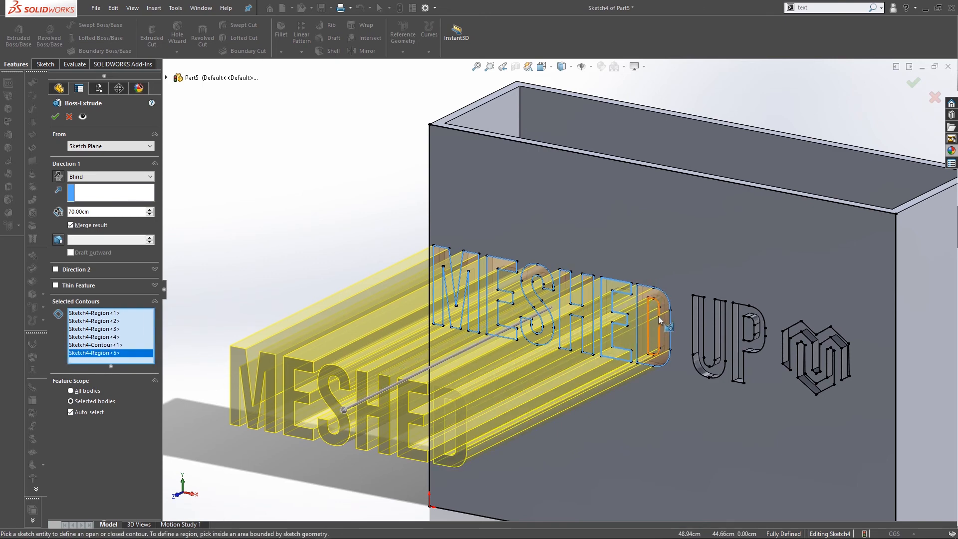
{"action": "left_click", "coordinate": [737, 315]}
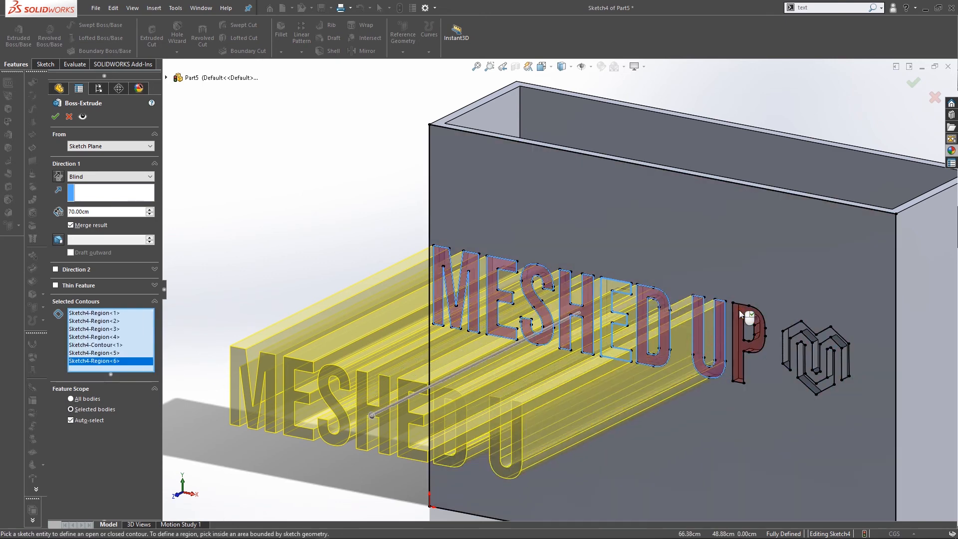
{"action": "left_click", "coordinate": [816, 361]}
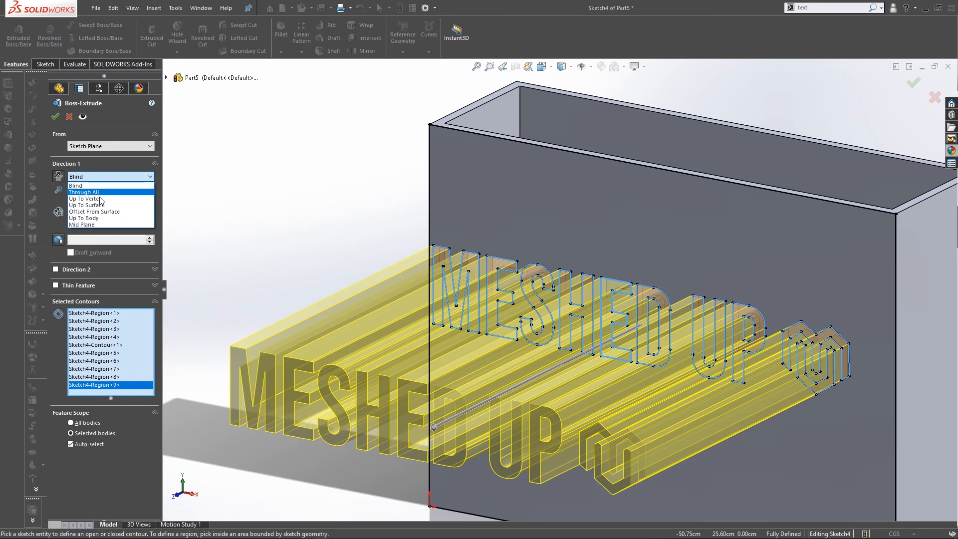
Extrude them Up To Surface on the wall face, Merge result off, as separate bodies
{"action": "left_click", "coordinate": [87, 205]}
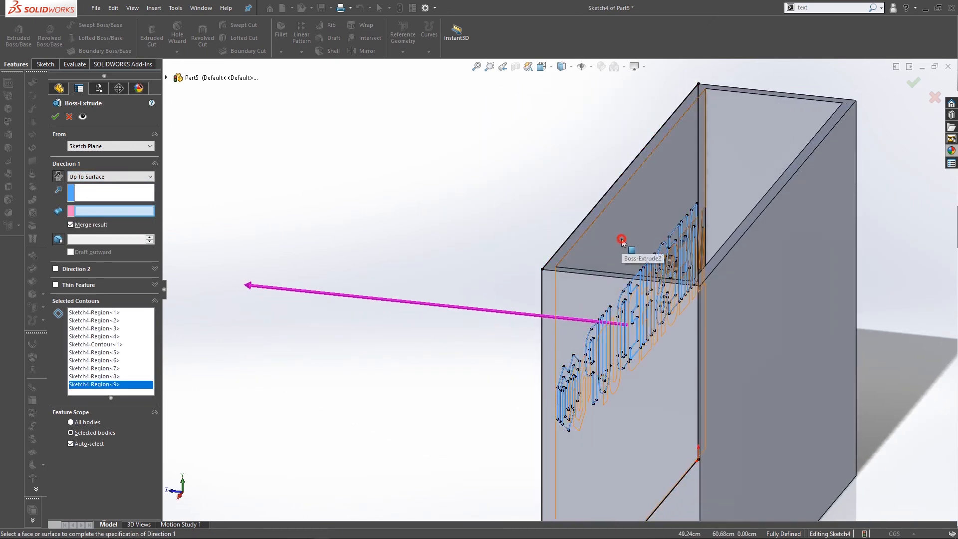
{"action": "left_click", "coordinate": [620, 239]}
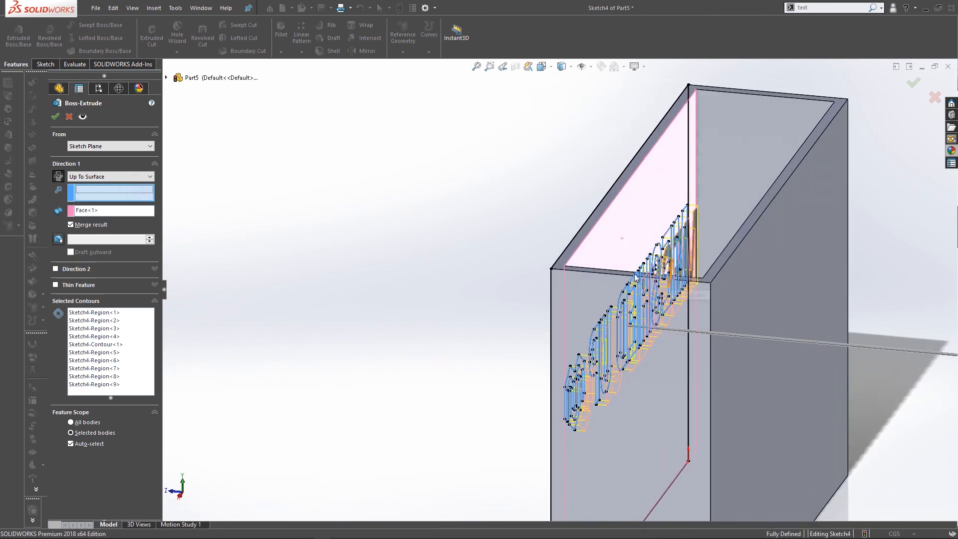
{"action": "left_click", "coordinate": [621, 282]}
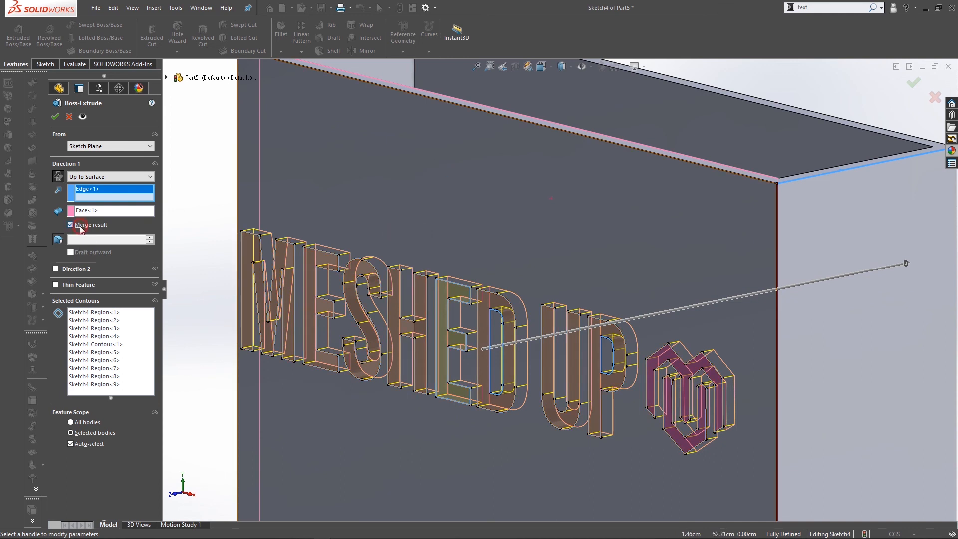
{"action": "left_click", "coordinate": [70, 225]}
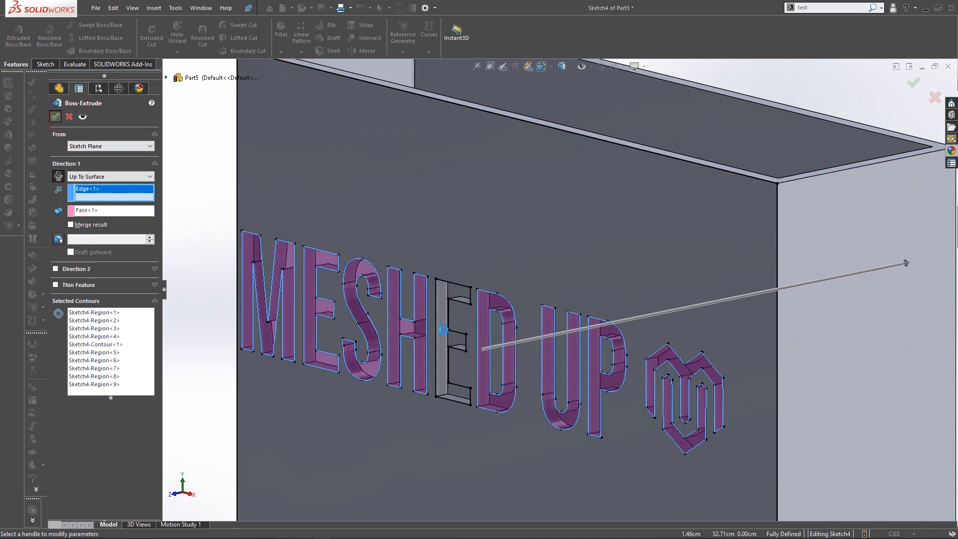
{"action": "left_click", "coordinate": [55, 115]}
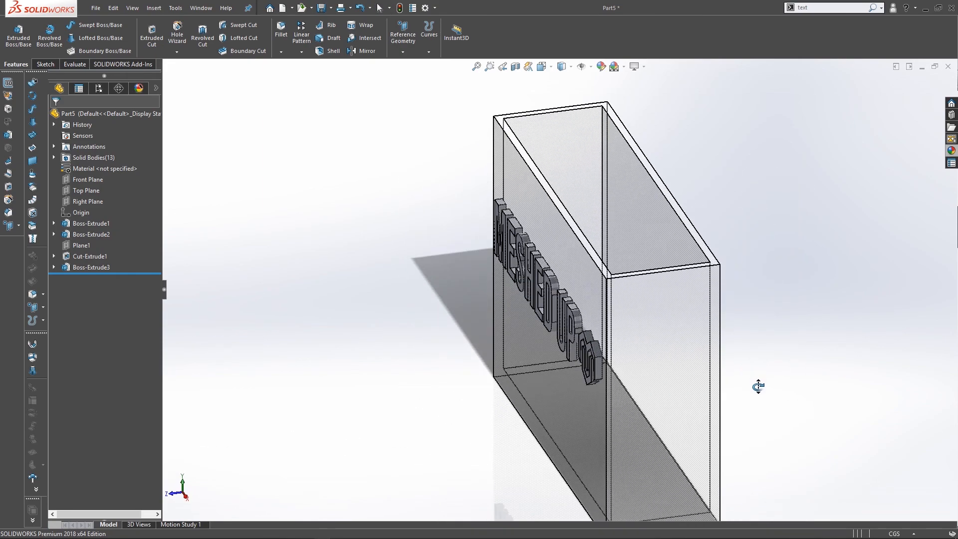
{"action": "left_click_drag", "start_coordinate": [757, 386], "coordinate": [780, 342]}
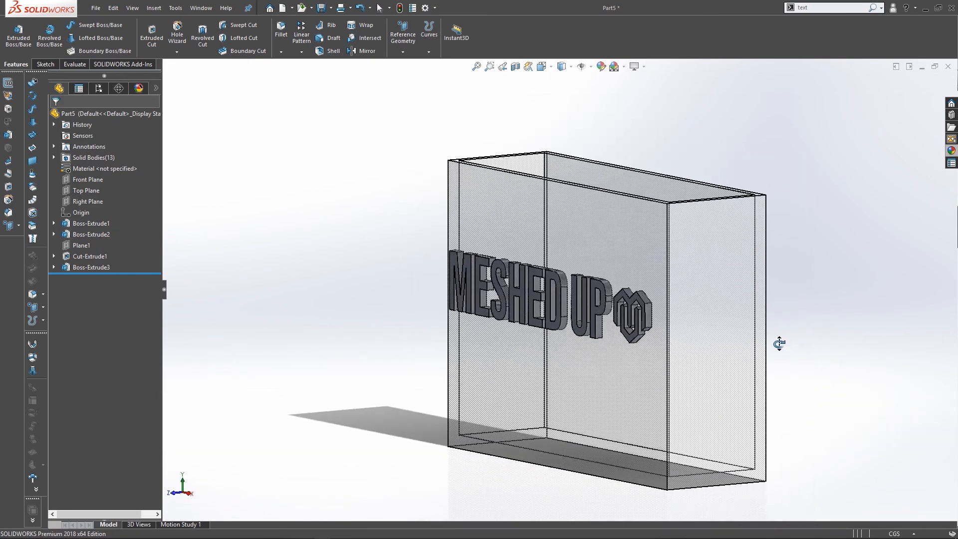